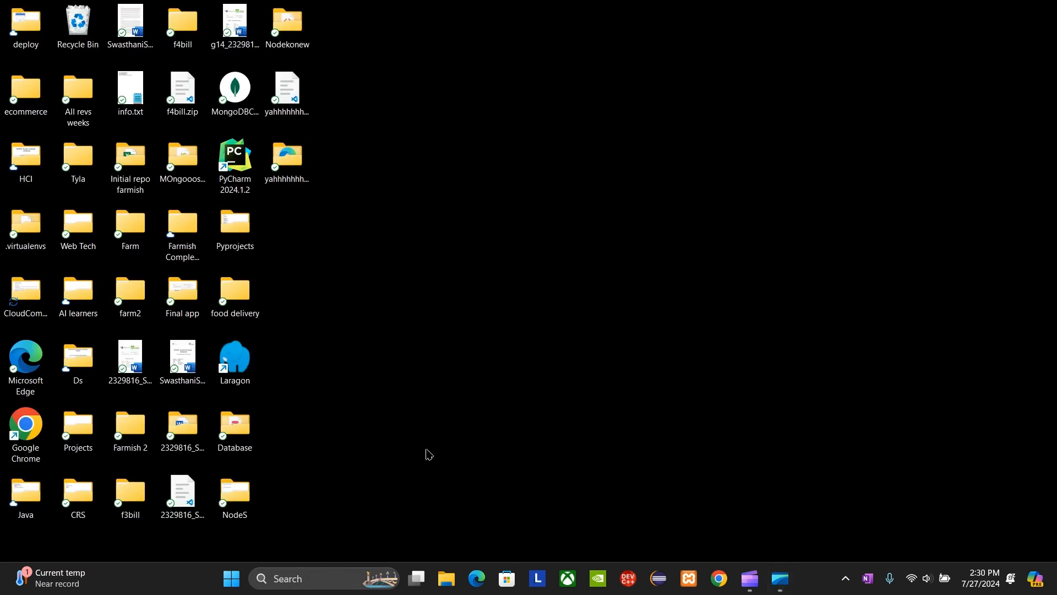
mouse_move(308, 380)
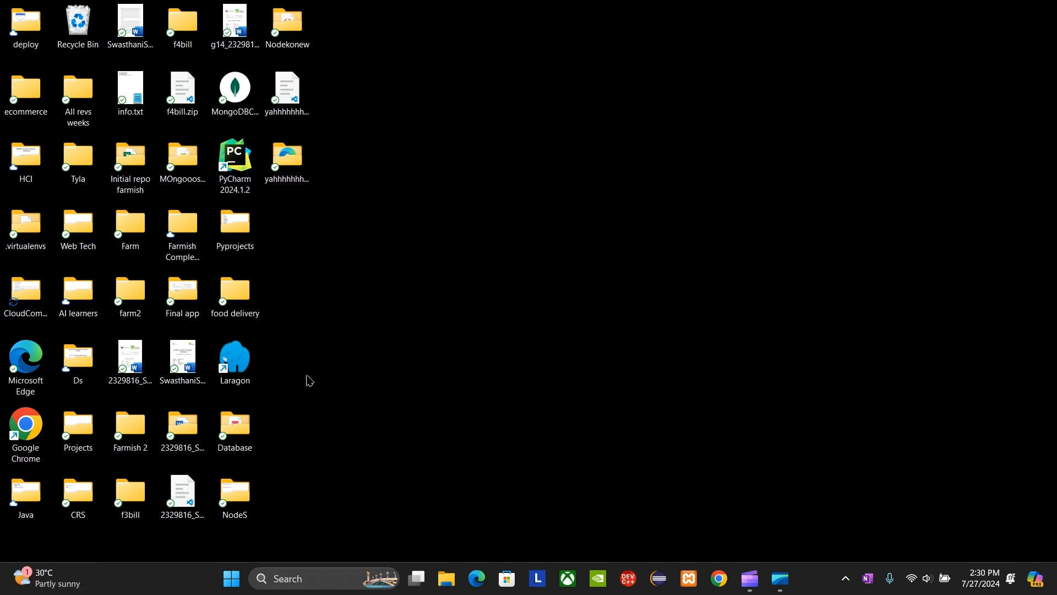
Launch Laragon from its desktop shortcut, start all servers, and bring up the database session manager
left_click(234, 363)
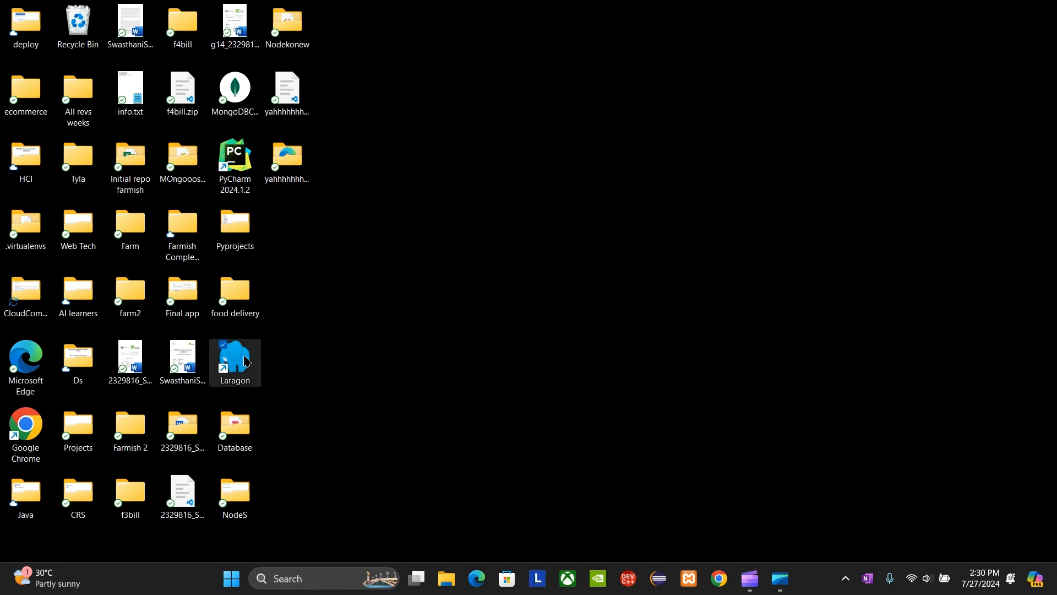
double_click(234, 358)
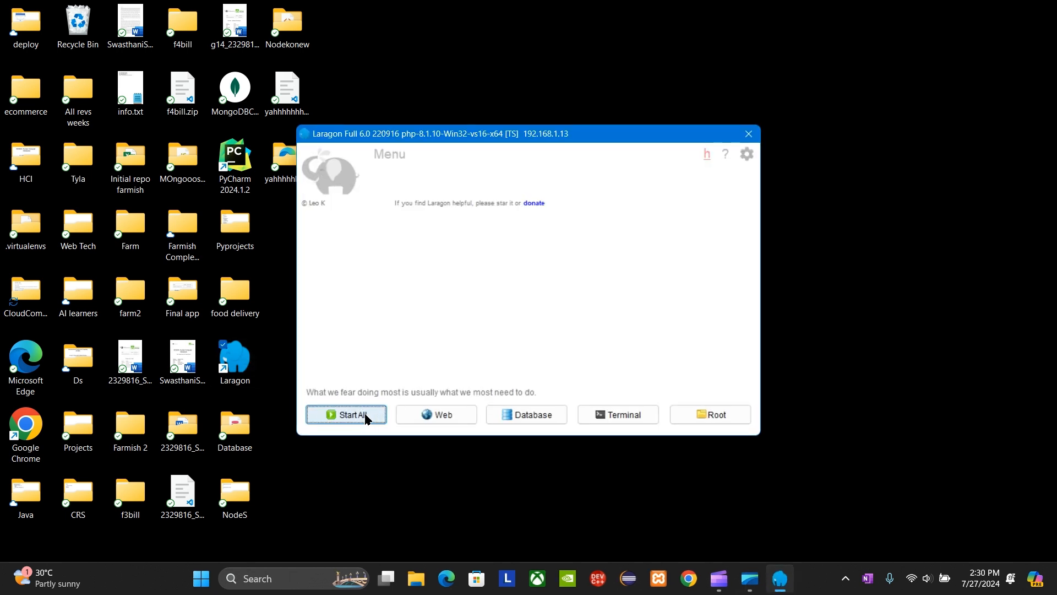
left_click(345, 414)
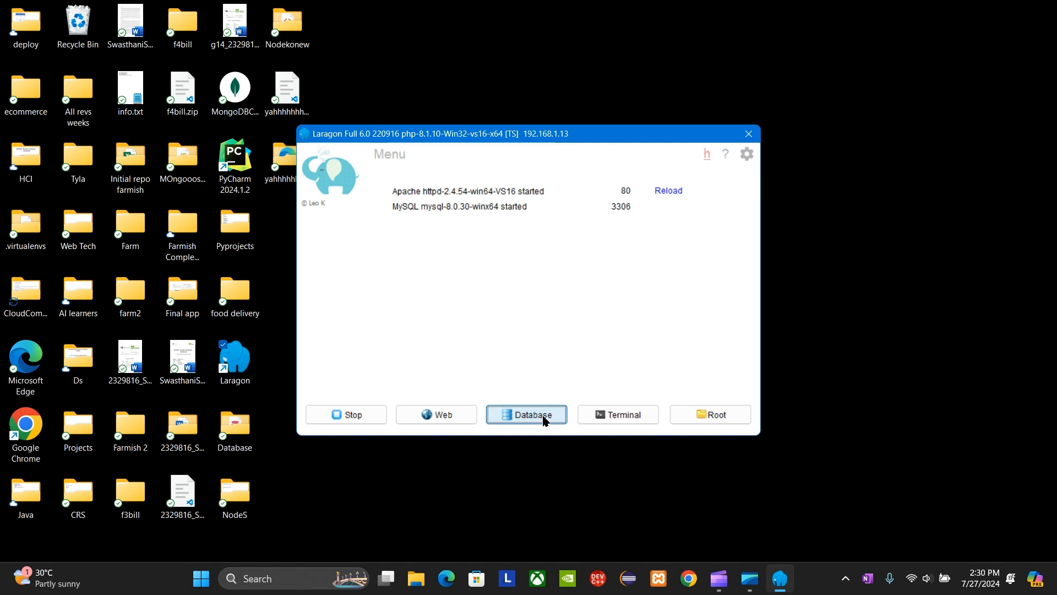
left_click(526, 414)
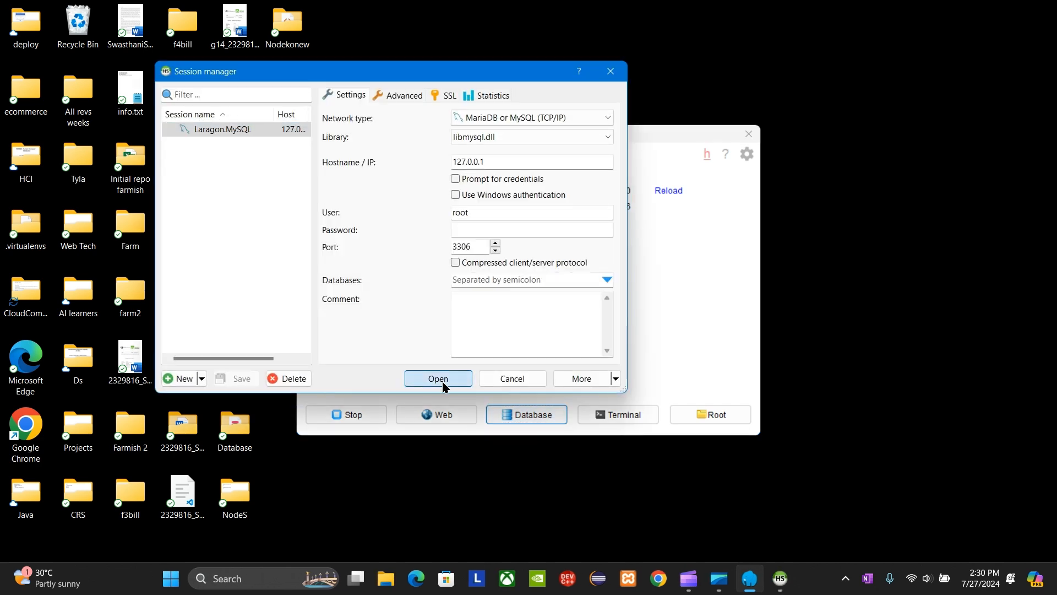
Connect HeidiSQL to the Laragon MySQL session, glance at hms, then launch MySQL Workbench from the taskbar
left_click(437, 377)
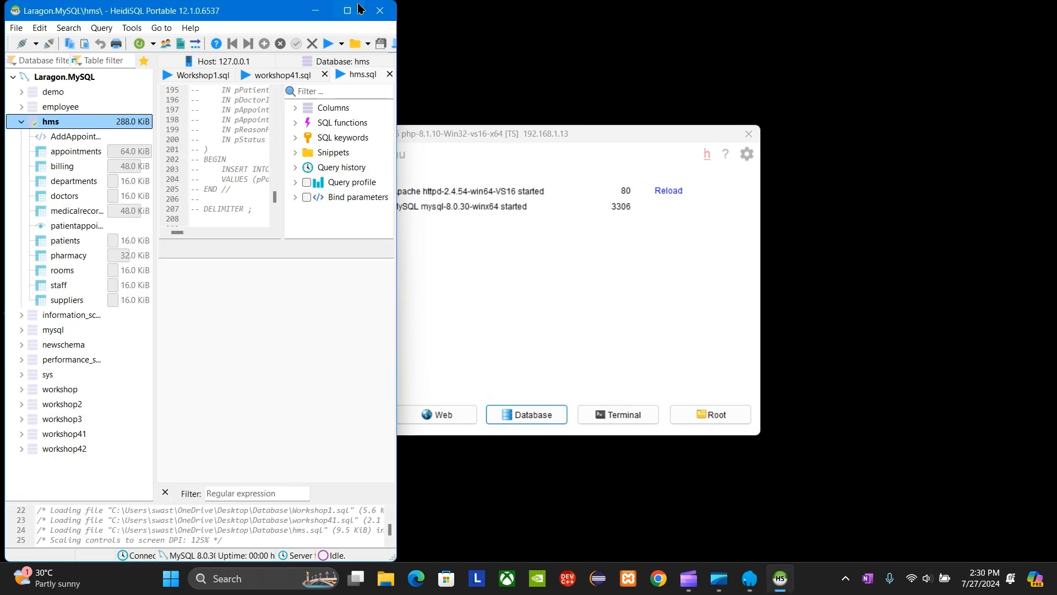
left_click(363, 10)
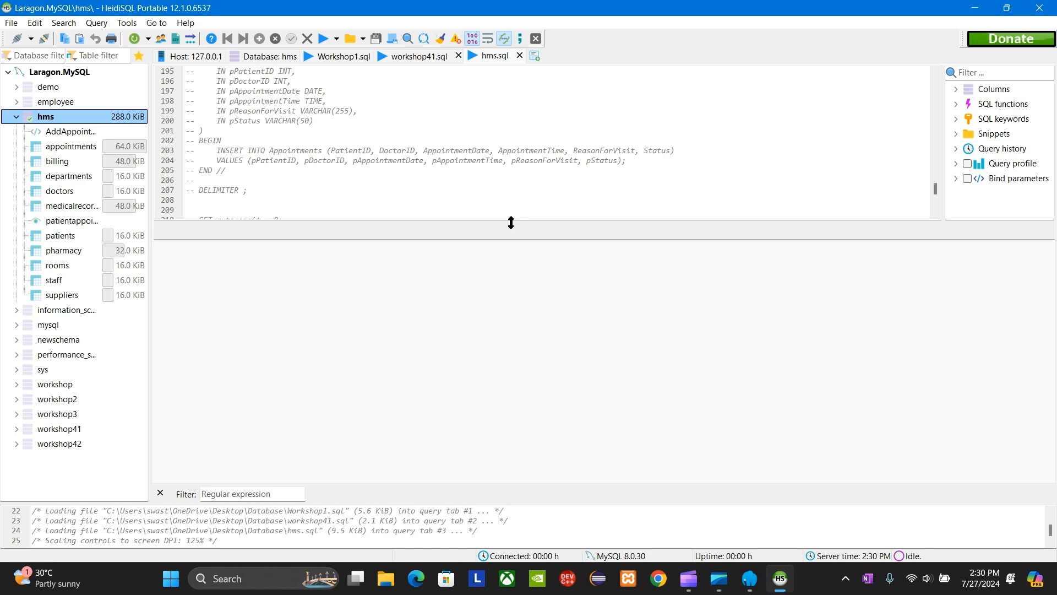
left_click(14, 115)
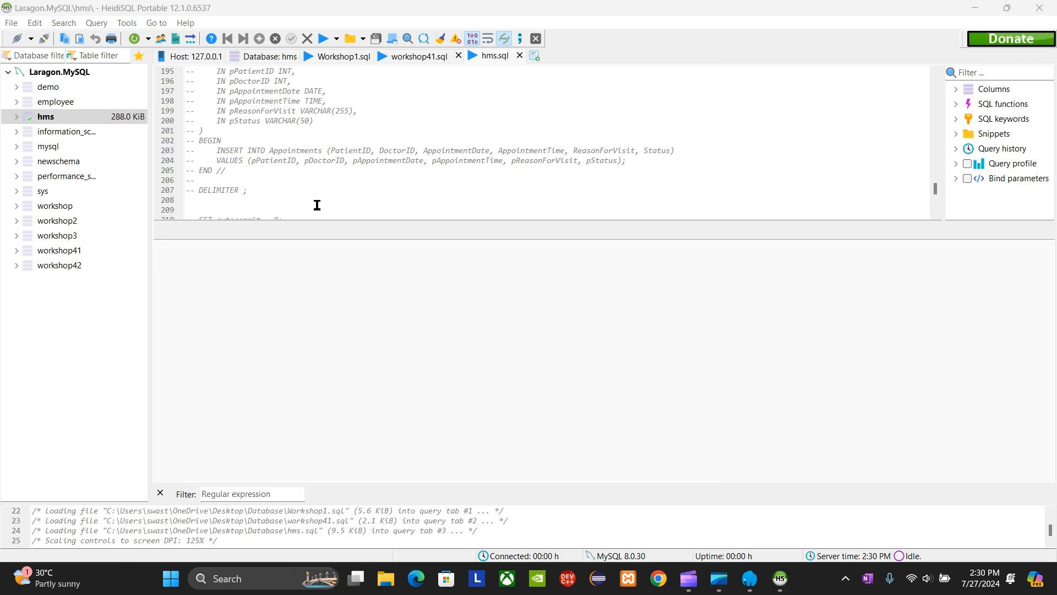
left_click(751, 578)
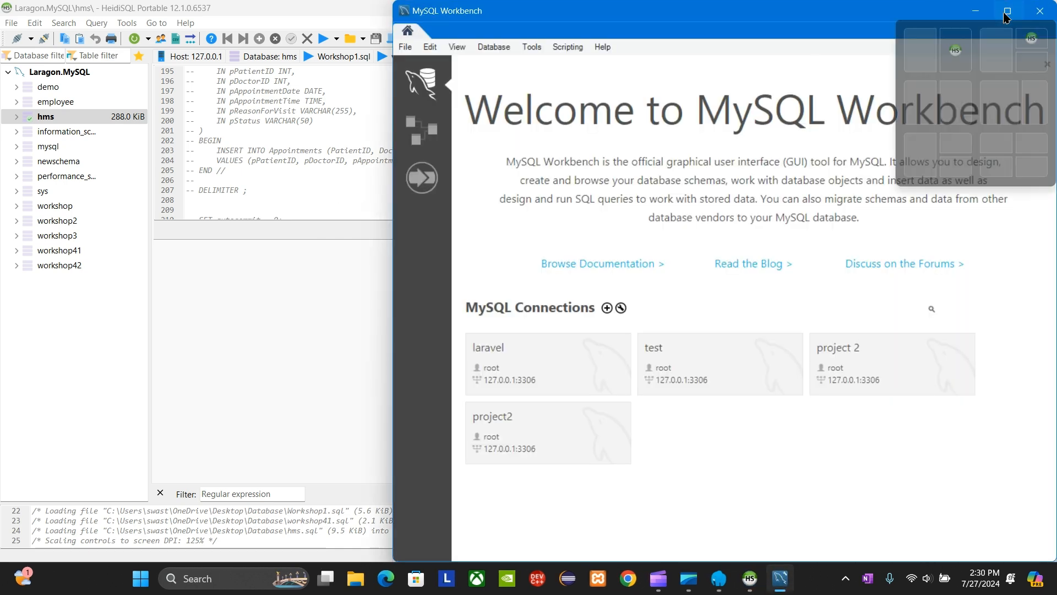
Maximize Workbench and start a new MySQL connection from the + beside MySQL Connections
left_click(1004, 10)
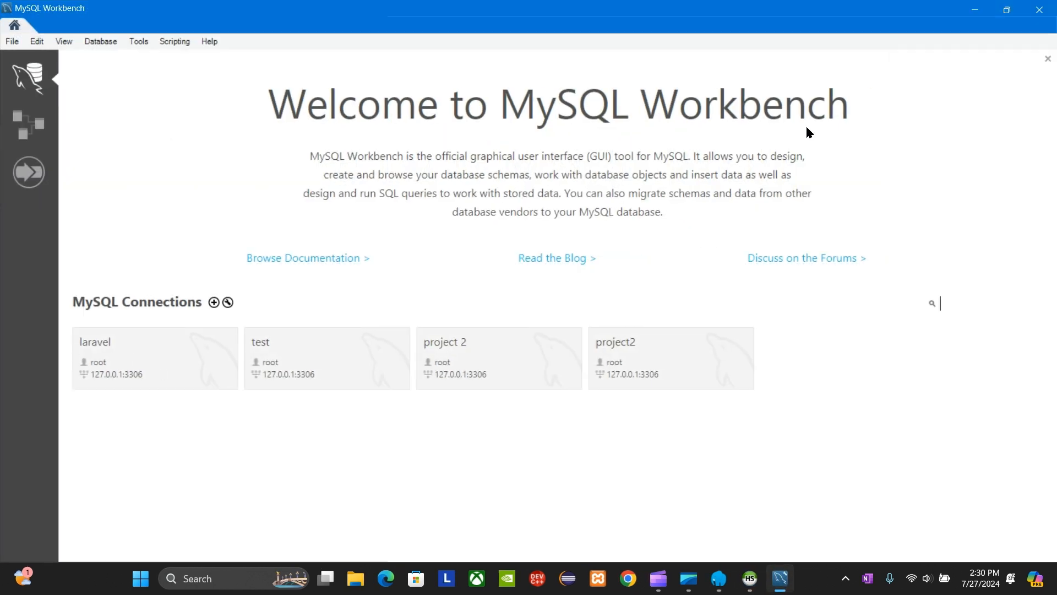
mouse_move(122, 267)
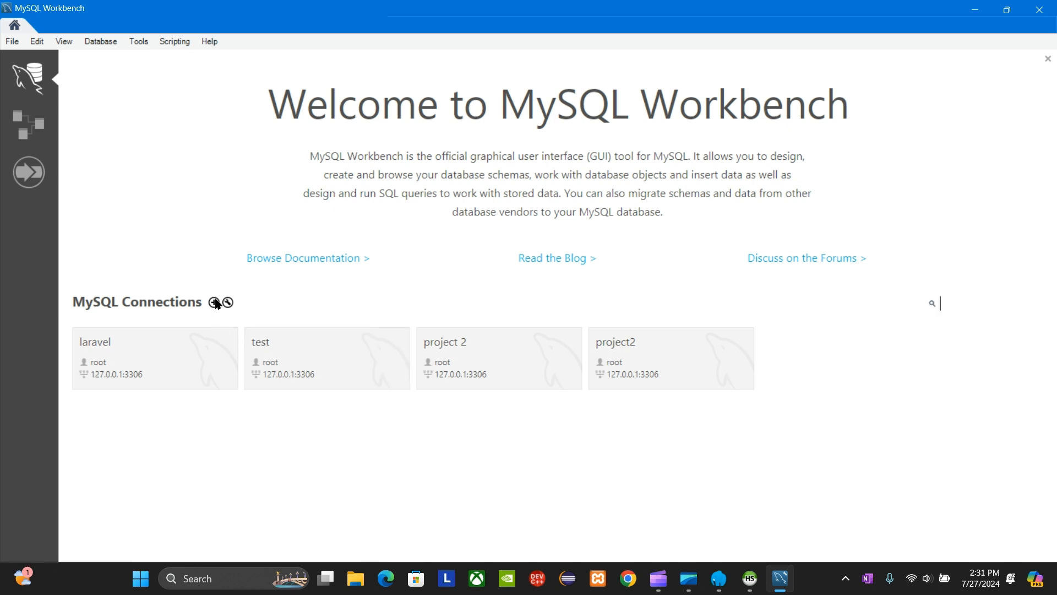
left_click(214, 301)
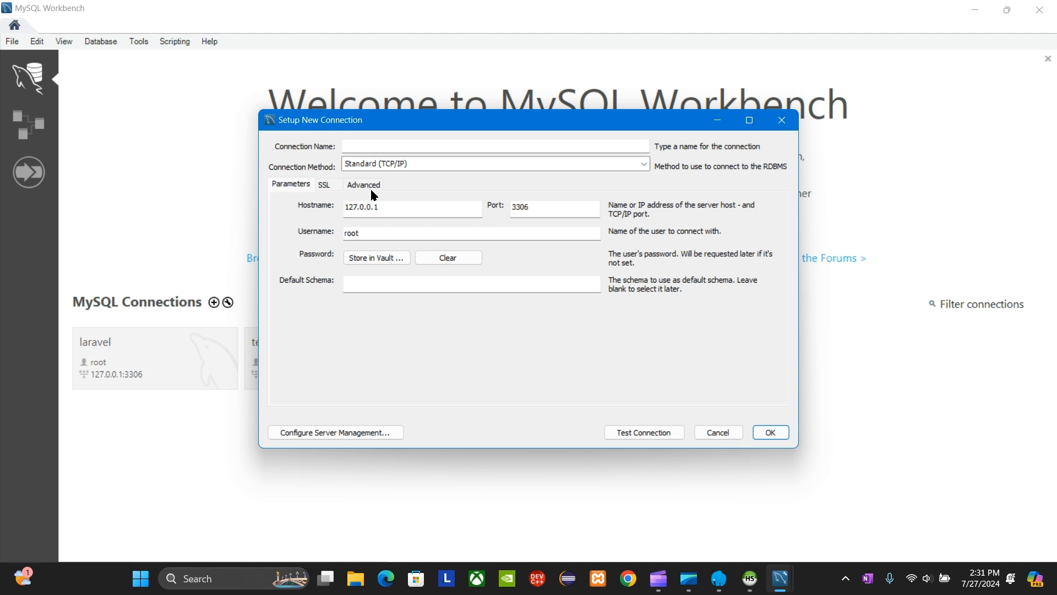
mouse_move(422, 297)
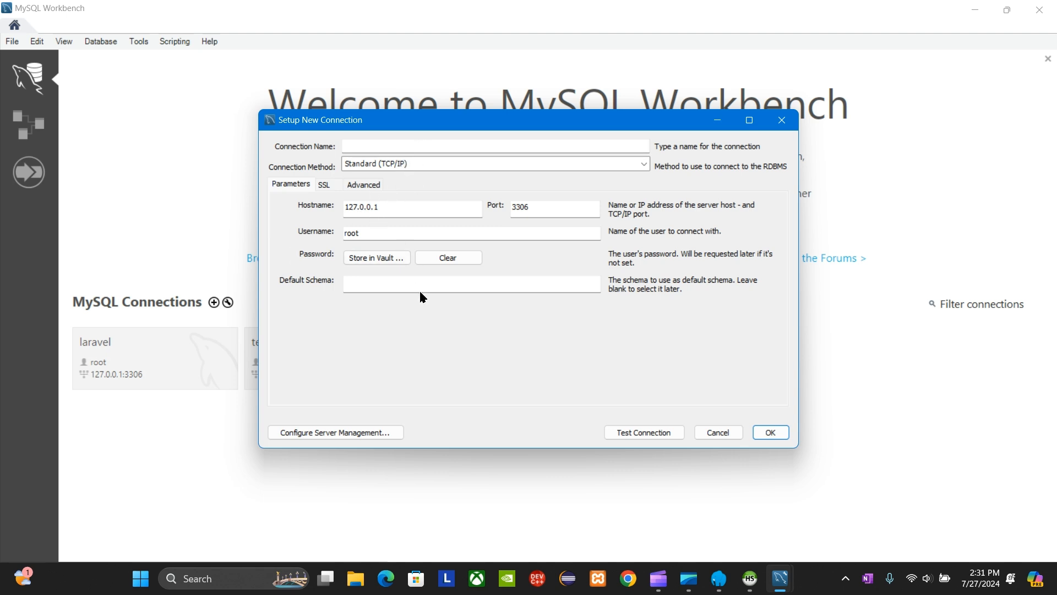
mouse_move(539, 214)
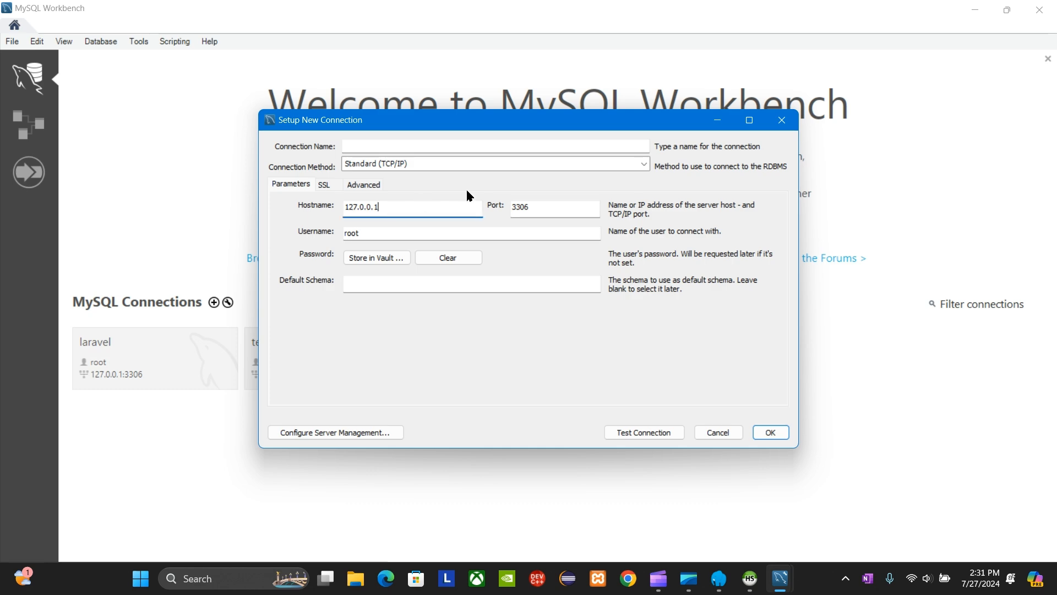
mouse_move(752, 546)
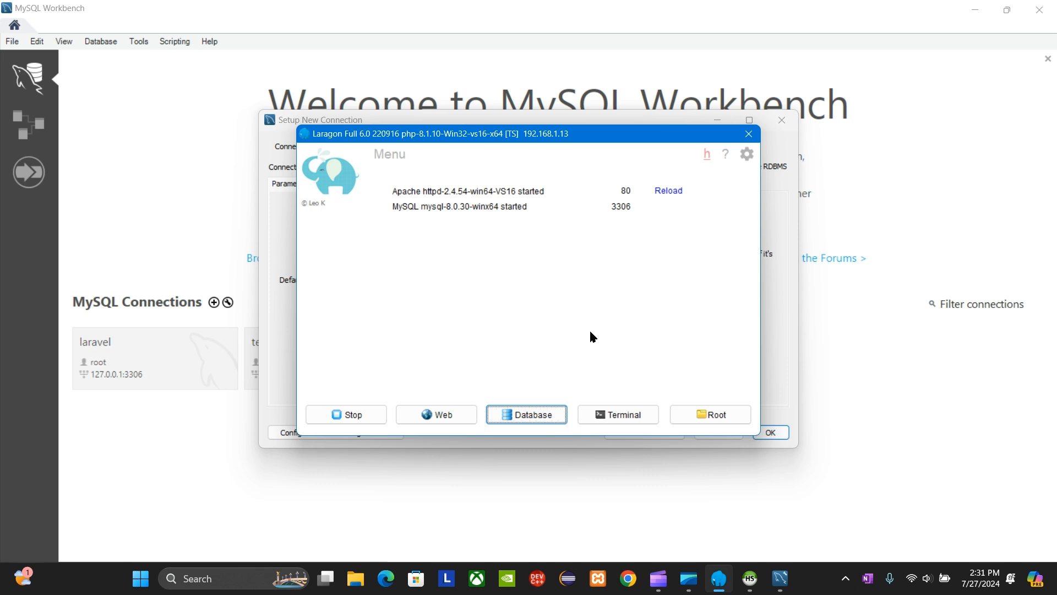
mouse_move(639, 213)
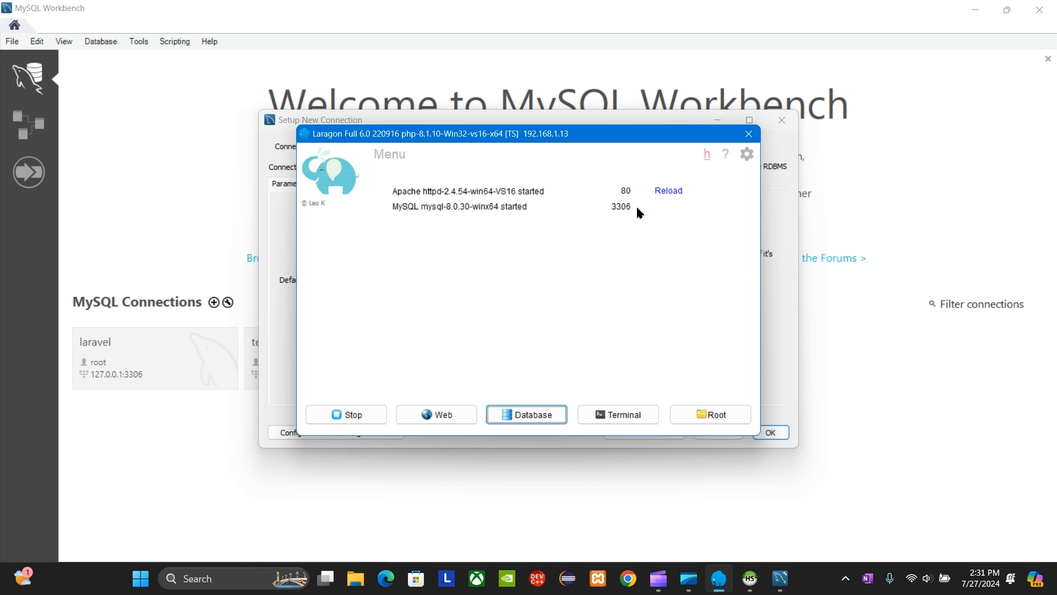
mouse_move(440, 409)
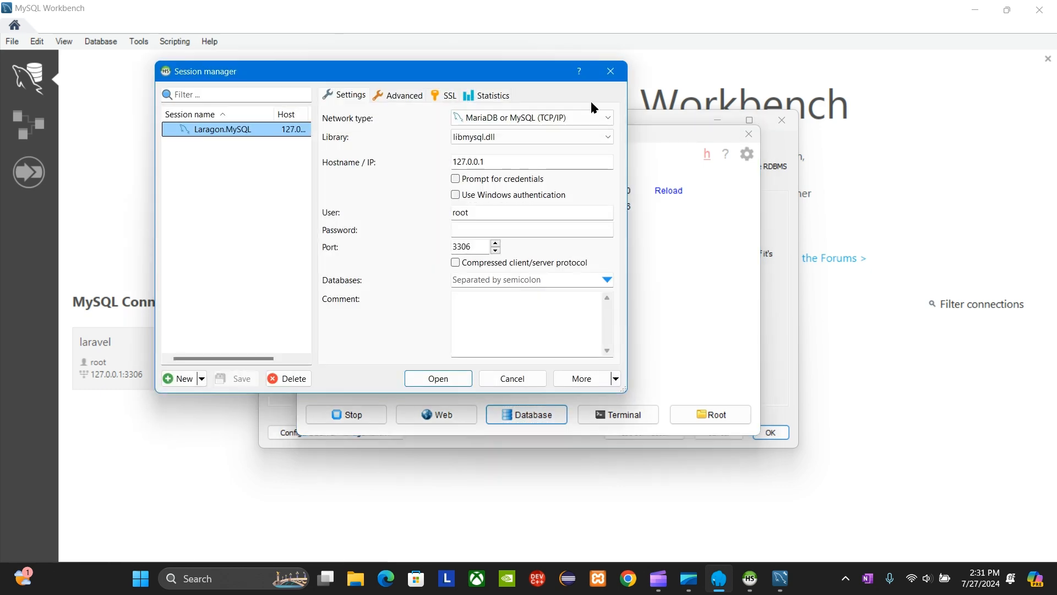
Reopen the HeidiSQL session to confirm MySQL on port 3306, then minimize Laragon
left_click(437, 378)
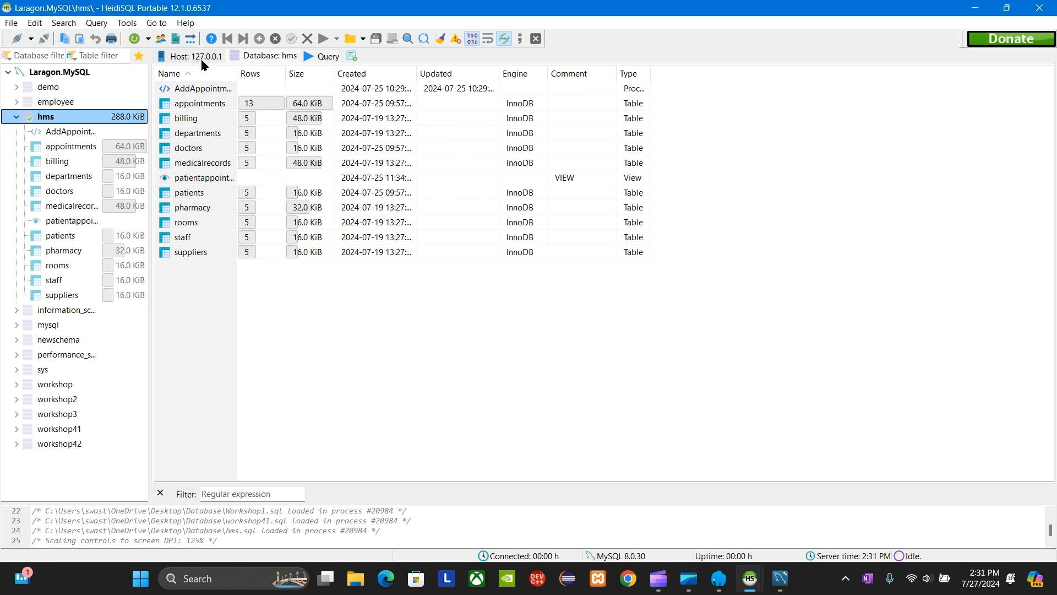
mouse_move(227, 67)
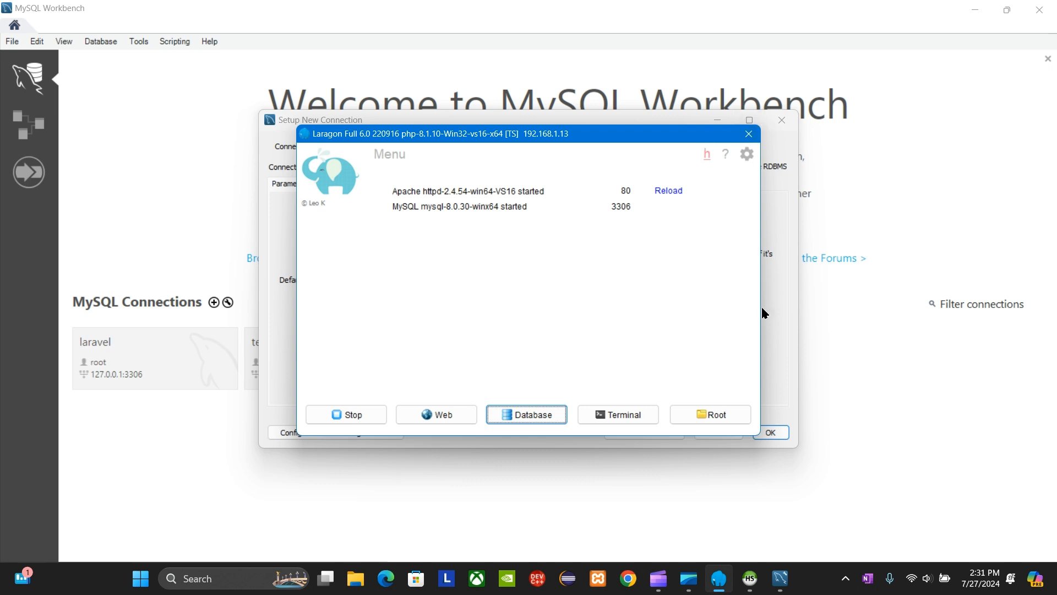
left_click(748, 134)
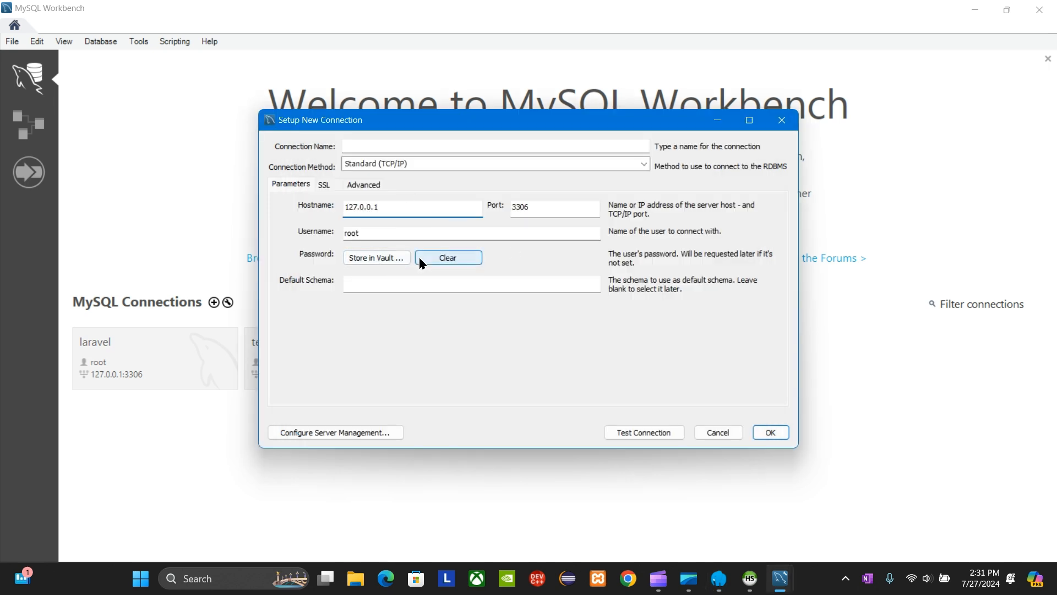
Name the new connection project2 and test it successfully against the local server
left_click(375, 258)
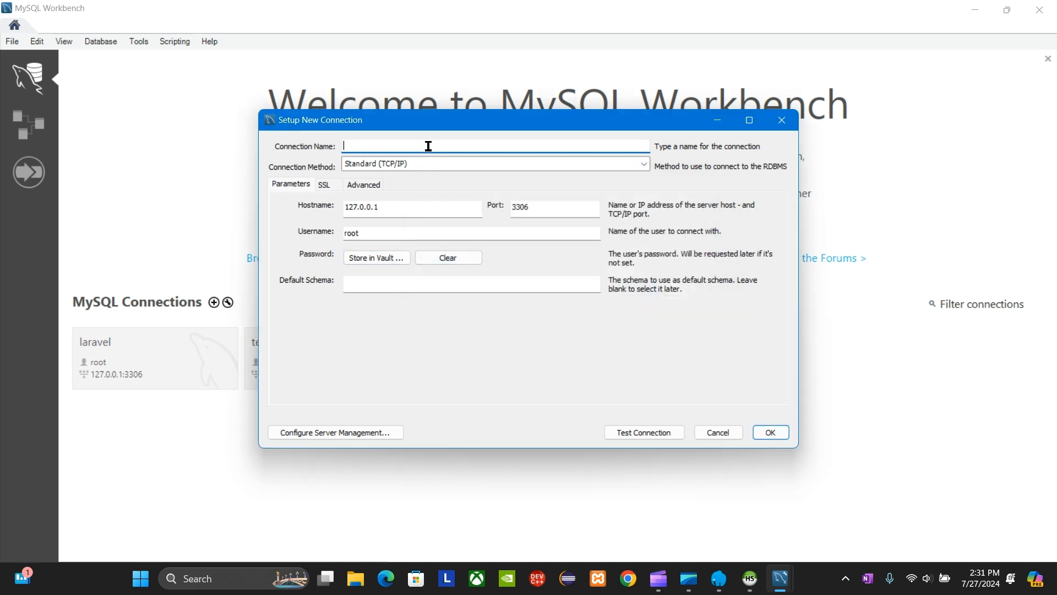
type("project2")
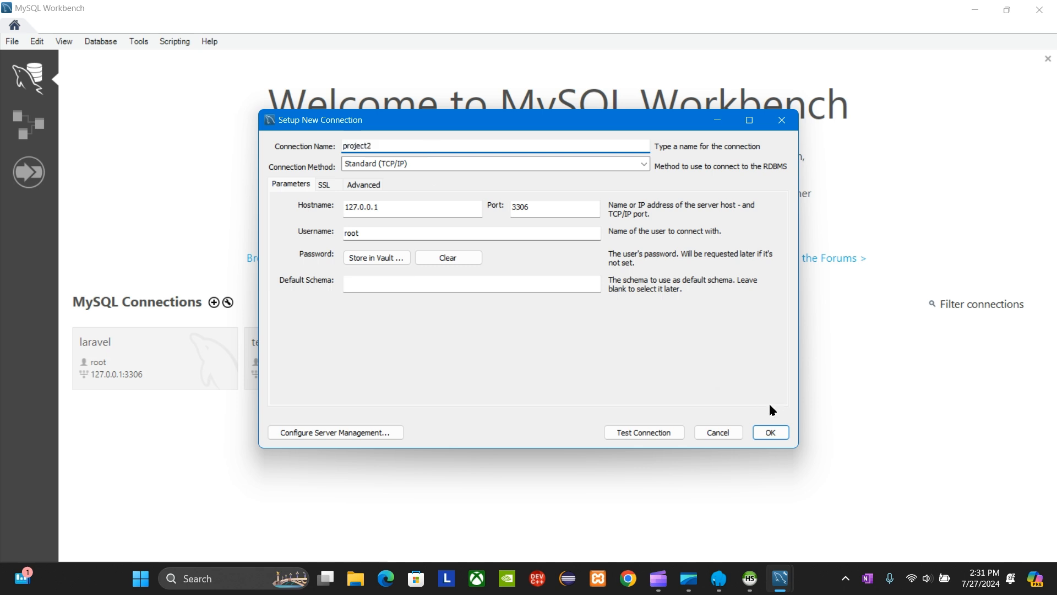
left_click(642, 431)
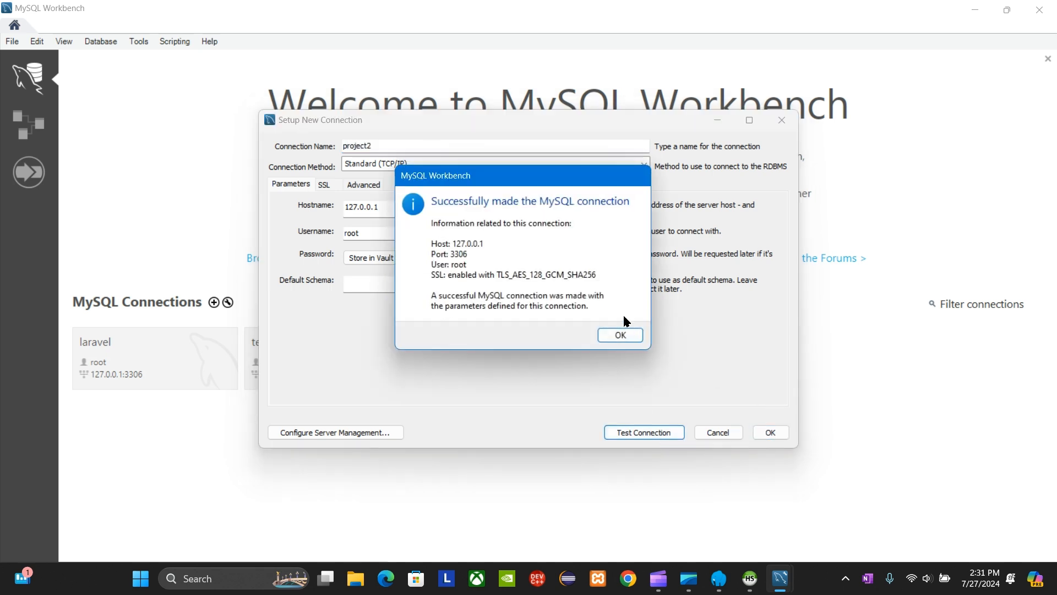
mouse_move(599, 303)
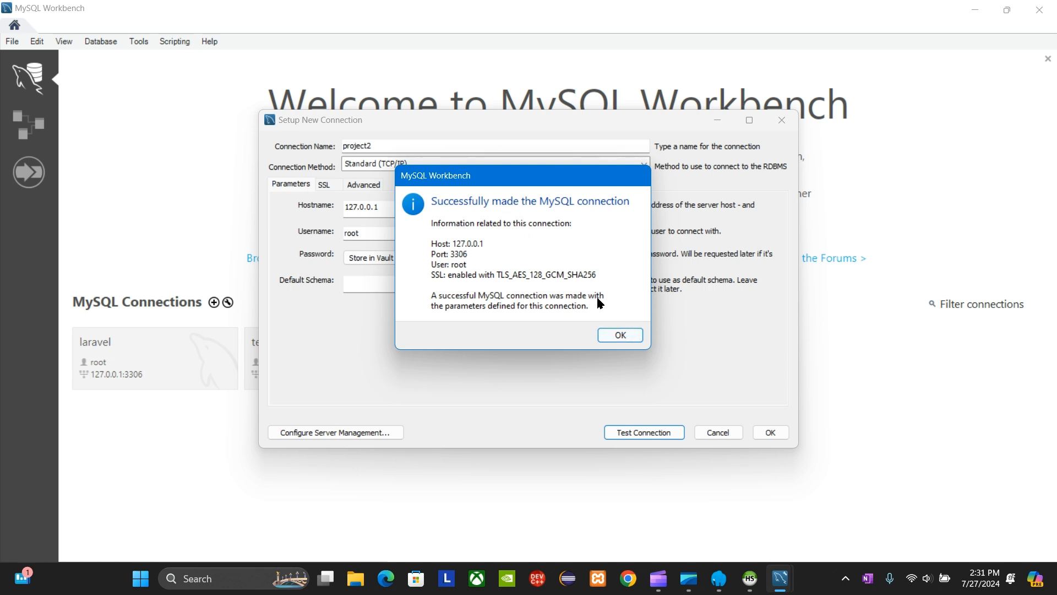
left_click(617, 335)
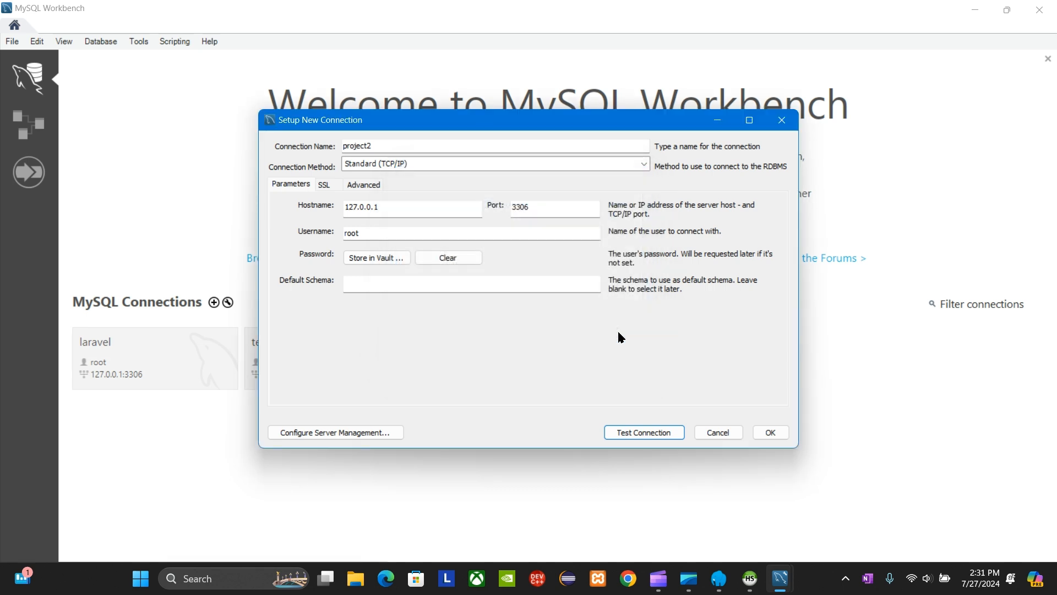
Abandon saving after the duplicate-name error and connect through the existing laravel connection instead
left_click(769, 432)
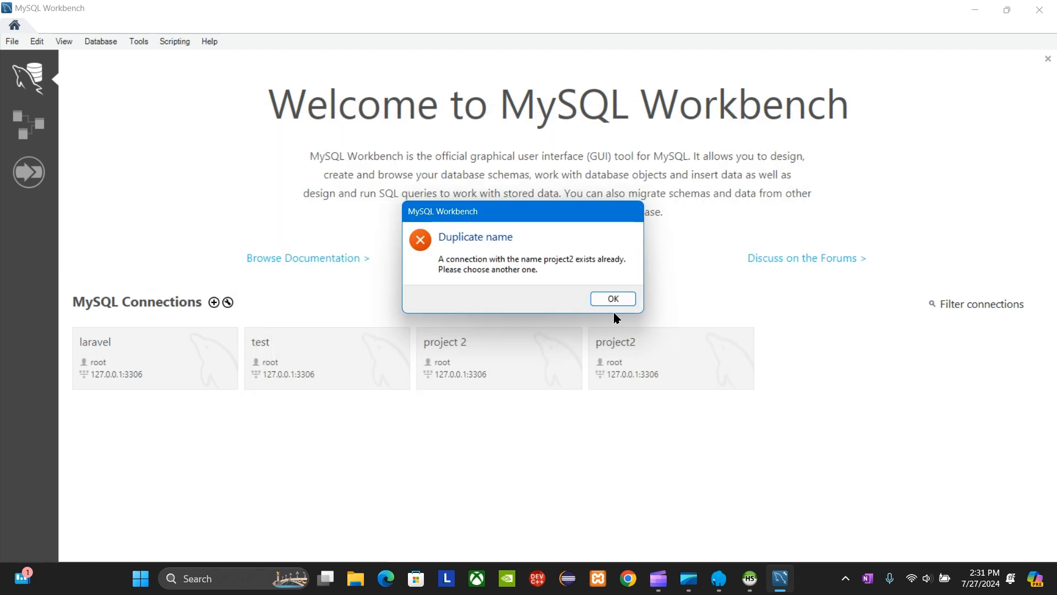
left_click(611, 298)
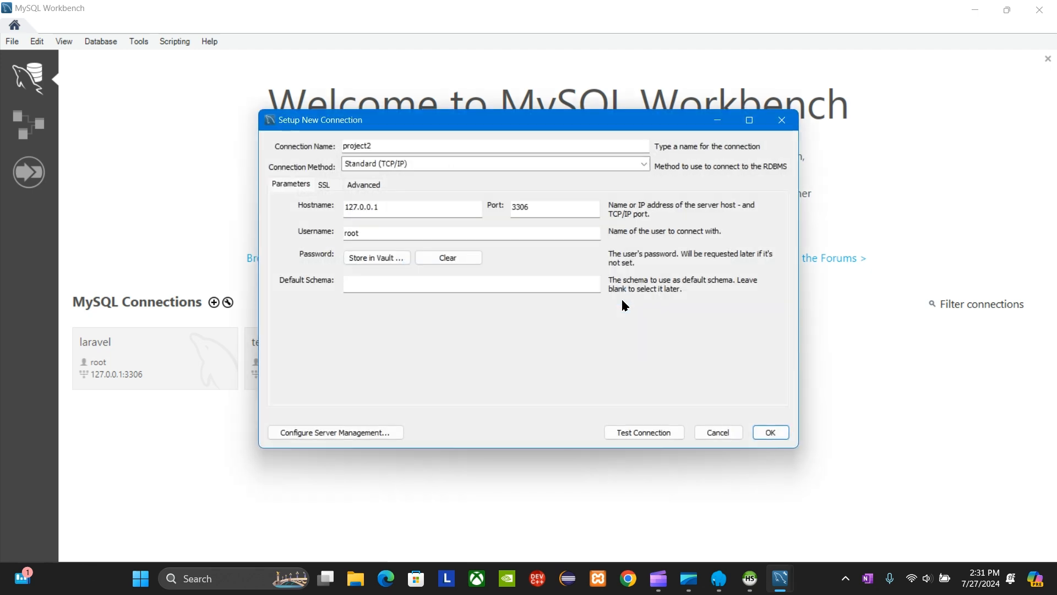
mouse_move(782, 120)
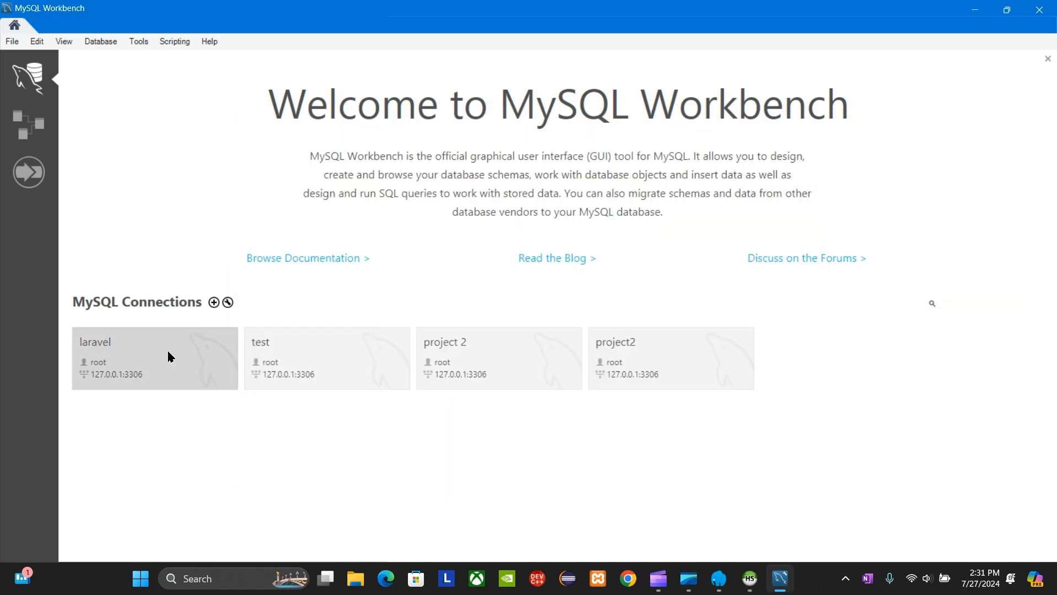
double_click(154, 357)
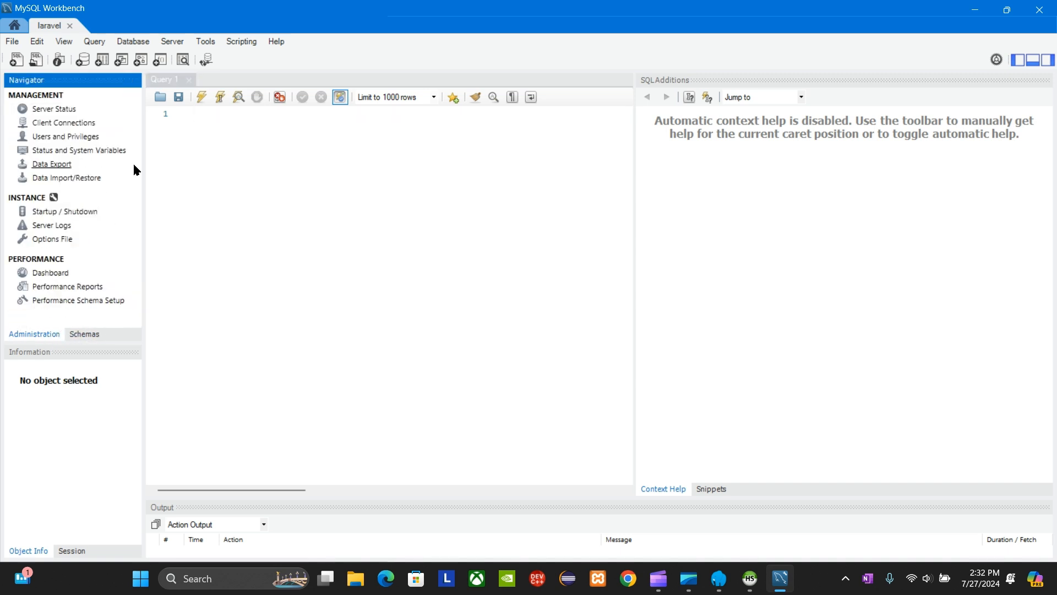
In Data Export, tick the hms schema, select all its tables and views, and start the export
left_click(52, 164)
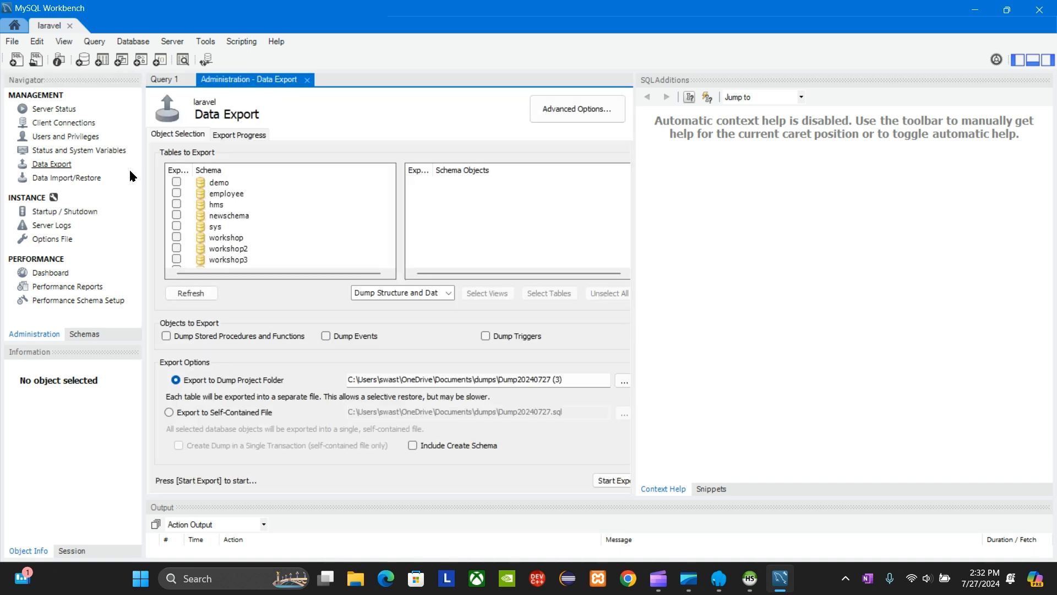
left_click(216, 204)
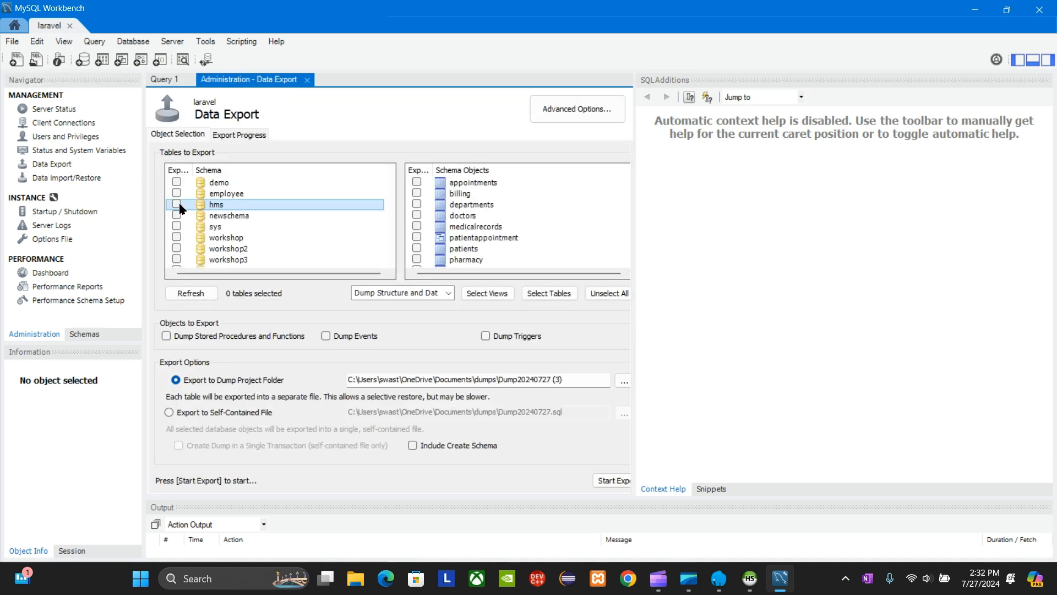
left_click(176, 205)
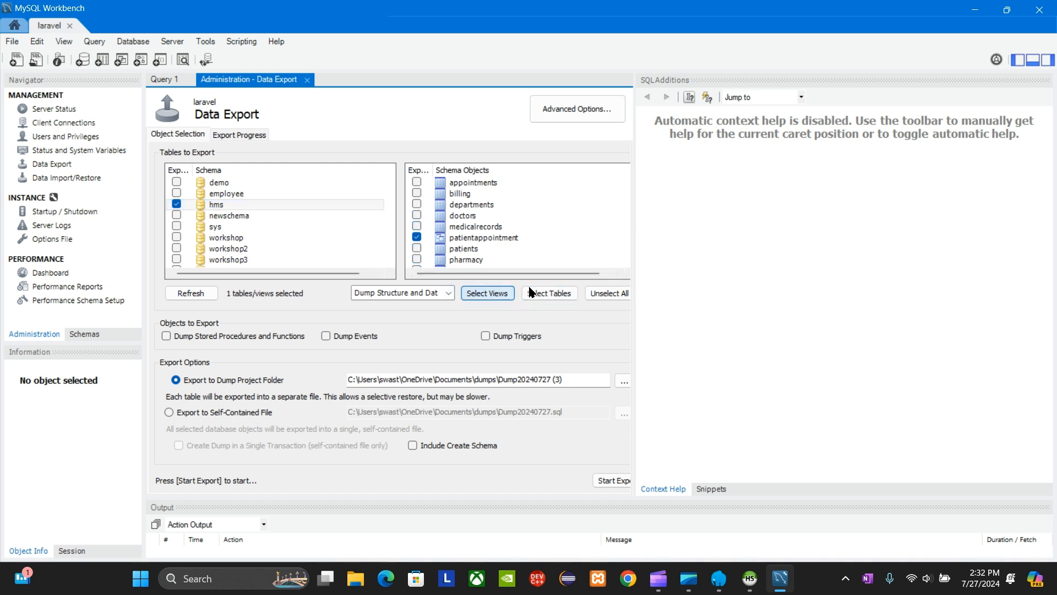
left_click(549, 293)
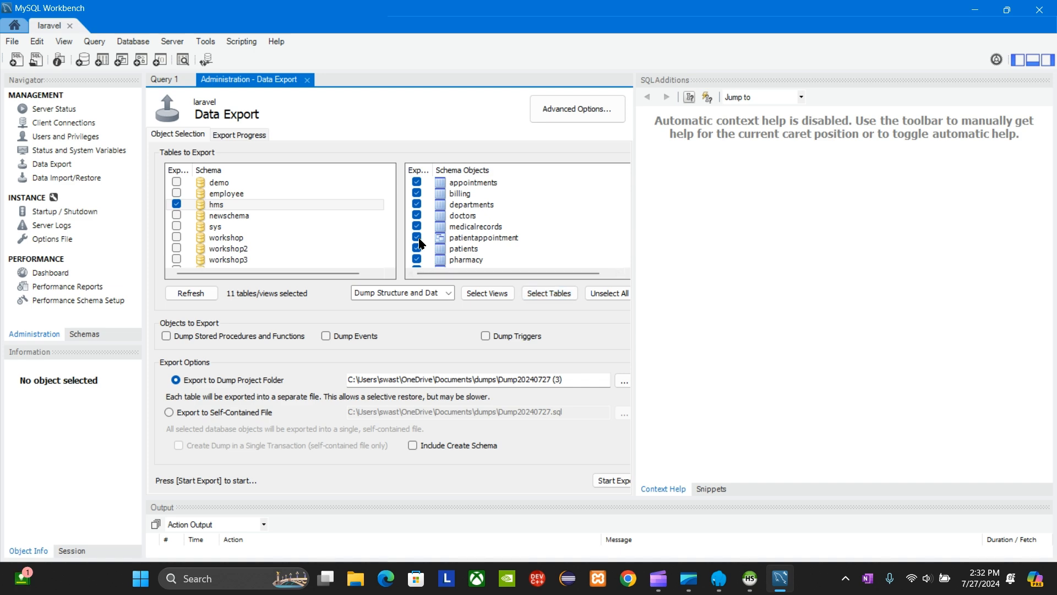
left_click(612, 480)
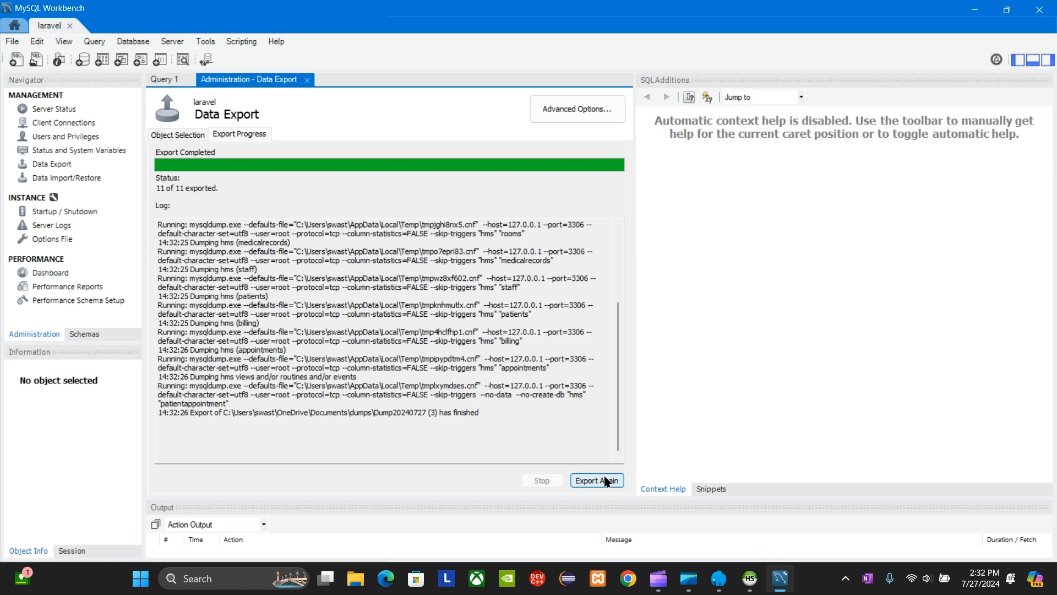
mouse_move(557, 305)
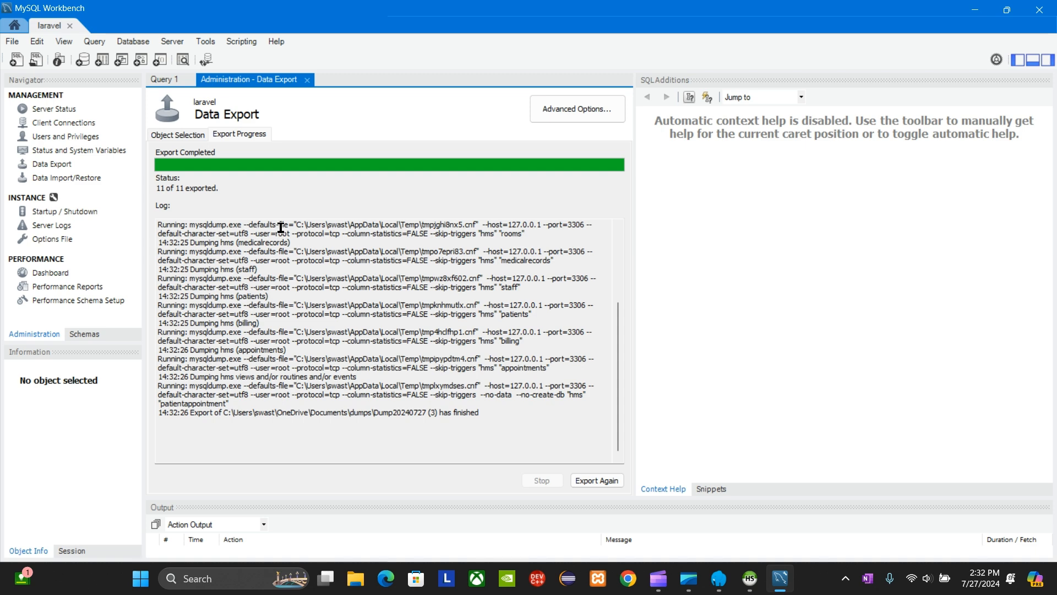
mouse_move(263, 170)
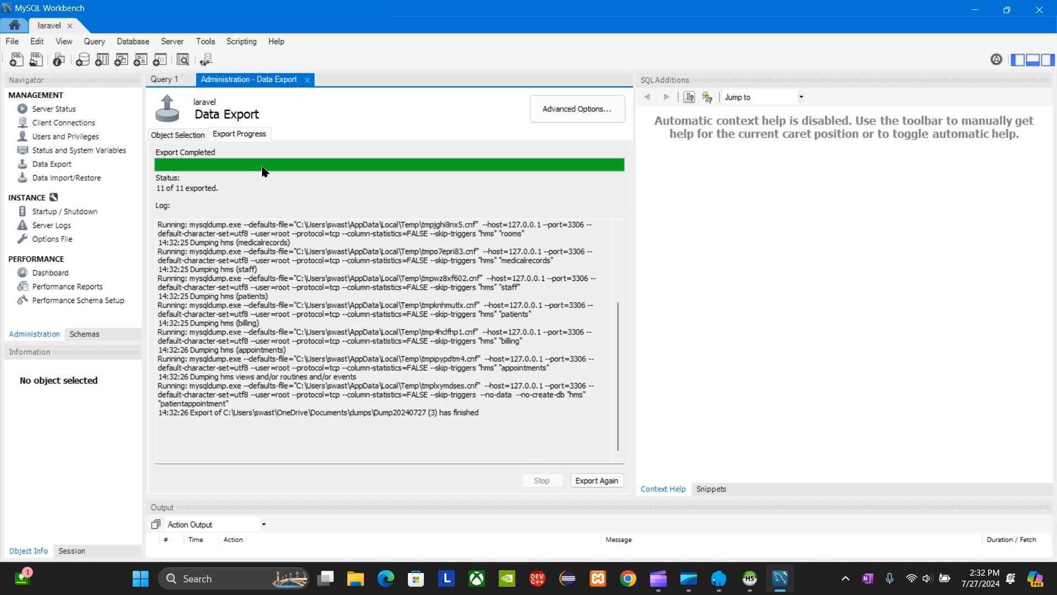
mouse_move(227, 175)
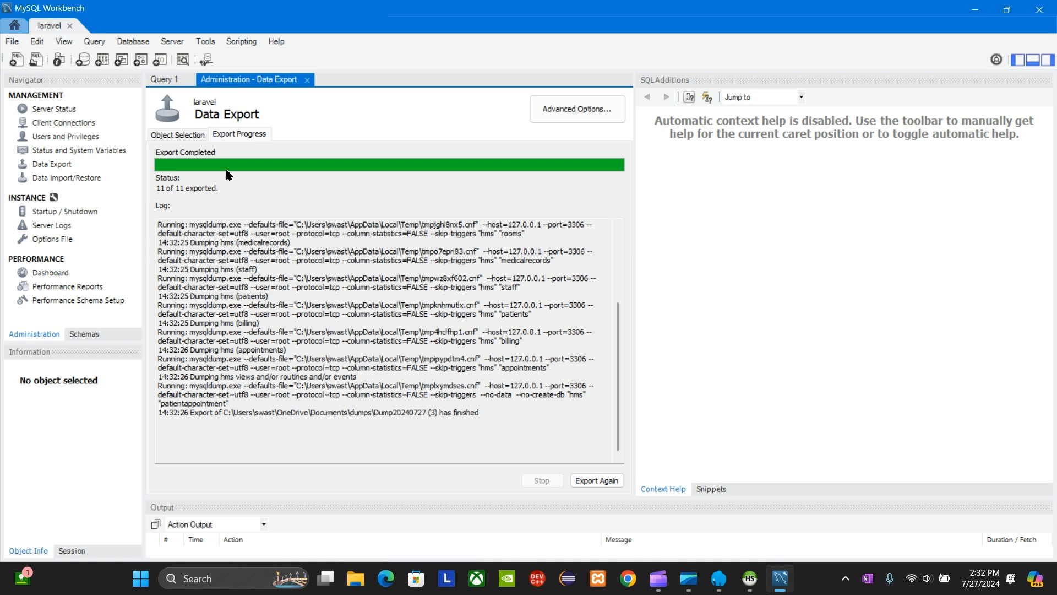
Select hms in the Schemas navigator and choose Database > Reverse Engineer
left_click(84, 334)
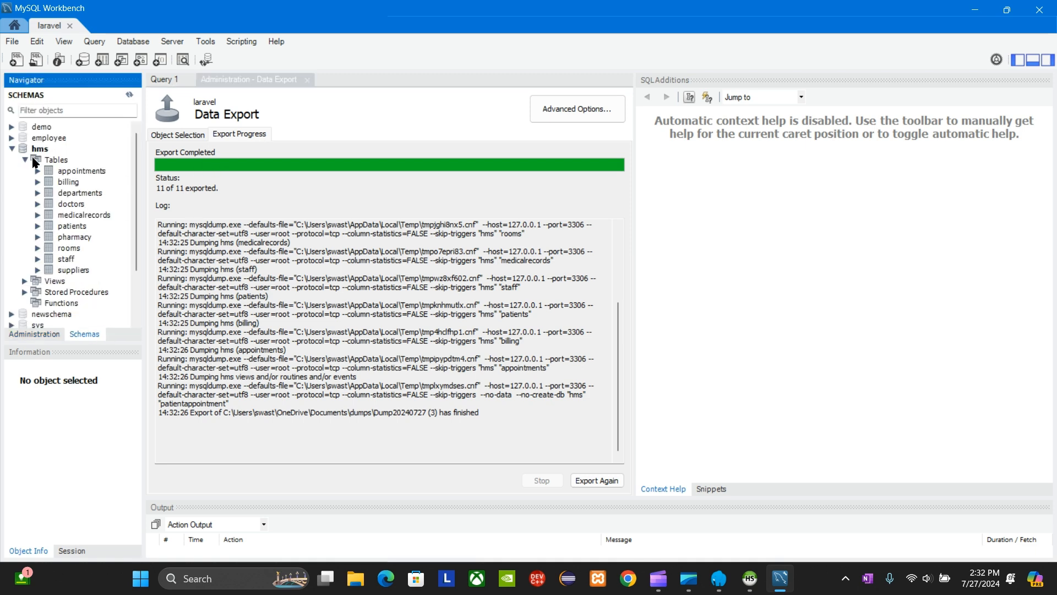
left_click(11, 149)
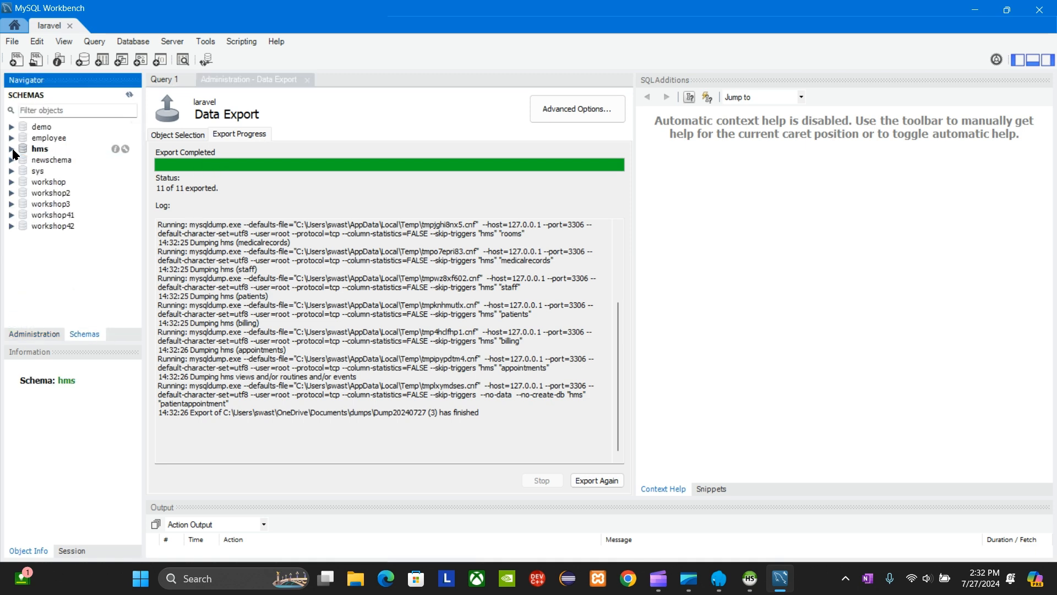
left_click(40, 149)
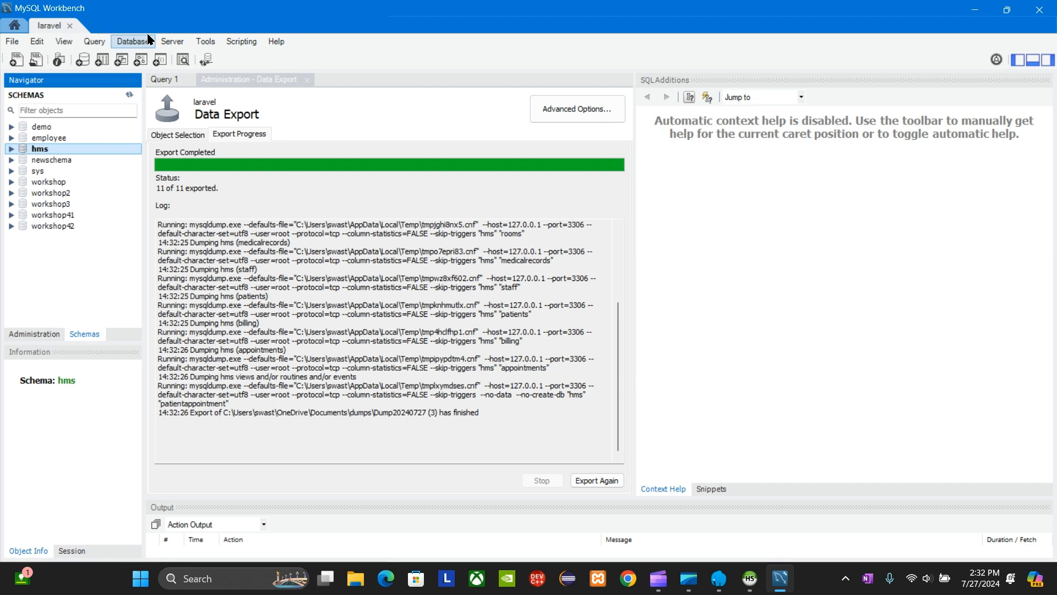
left_click(133, 40)
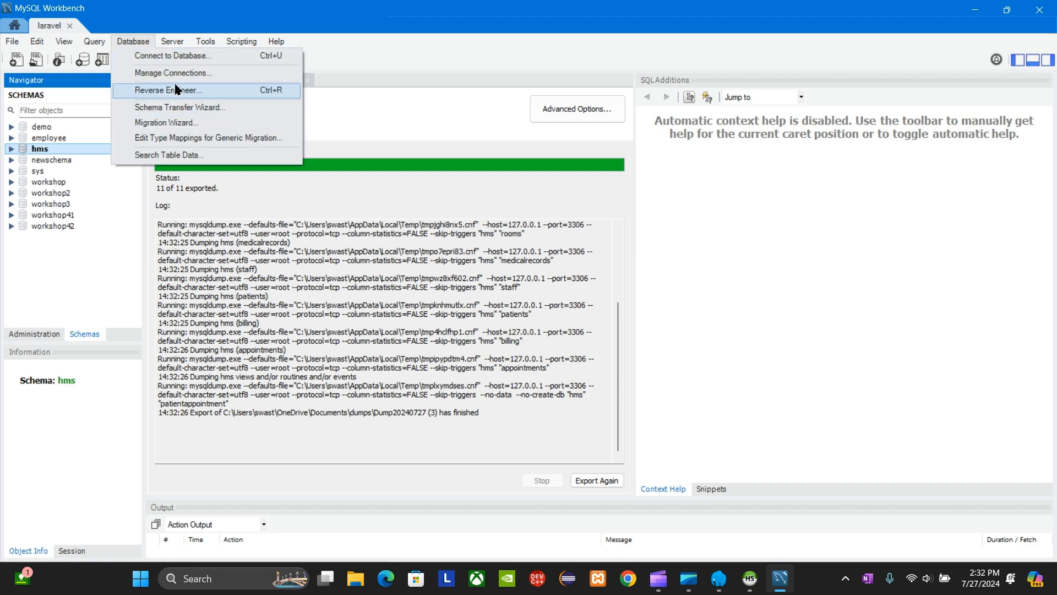
left_click(167, 89)
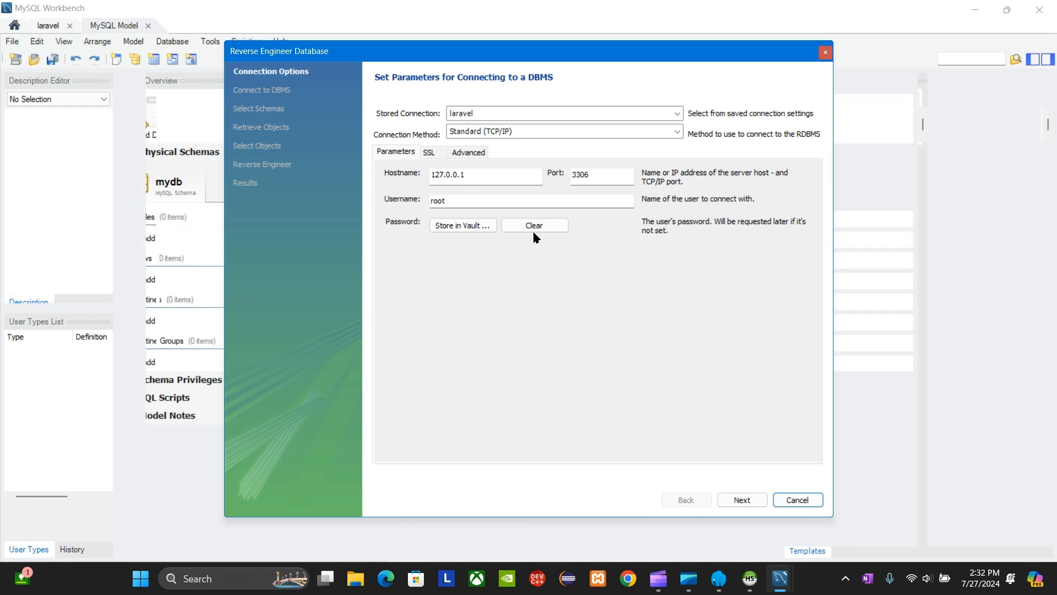
Run the Reverse Engineer wizard on the hms schema through to Finish, producing the EER diagram
left_click(741, 500)
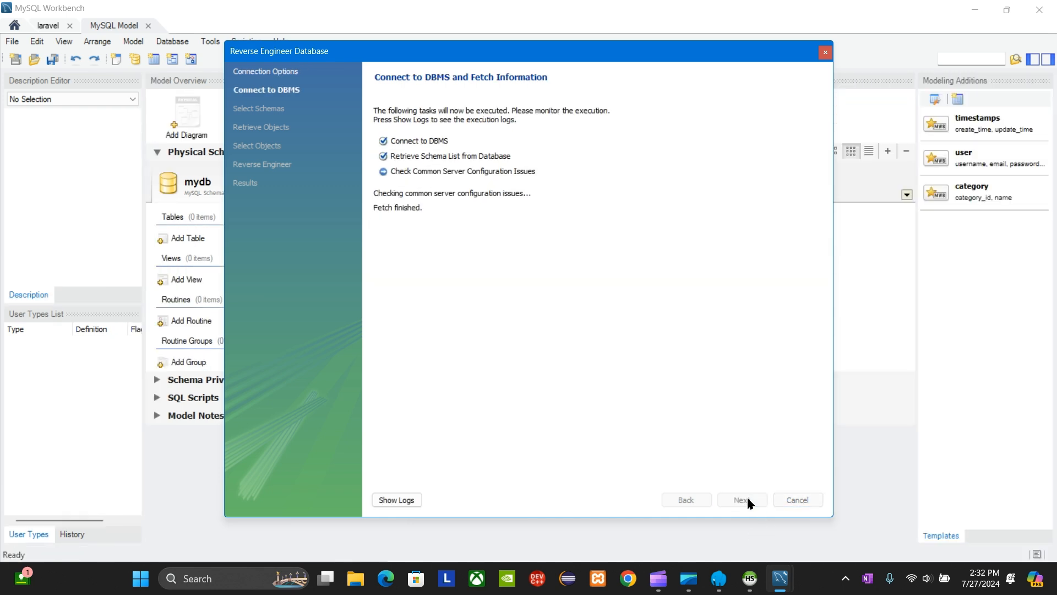
left_click(741, 500)
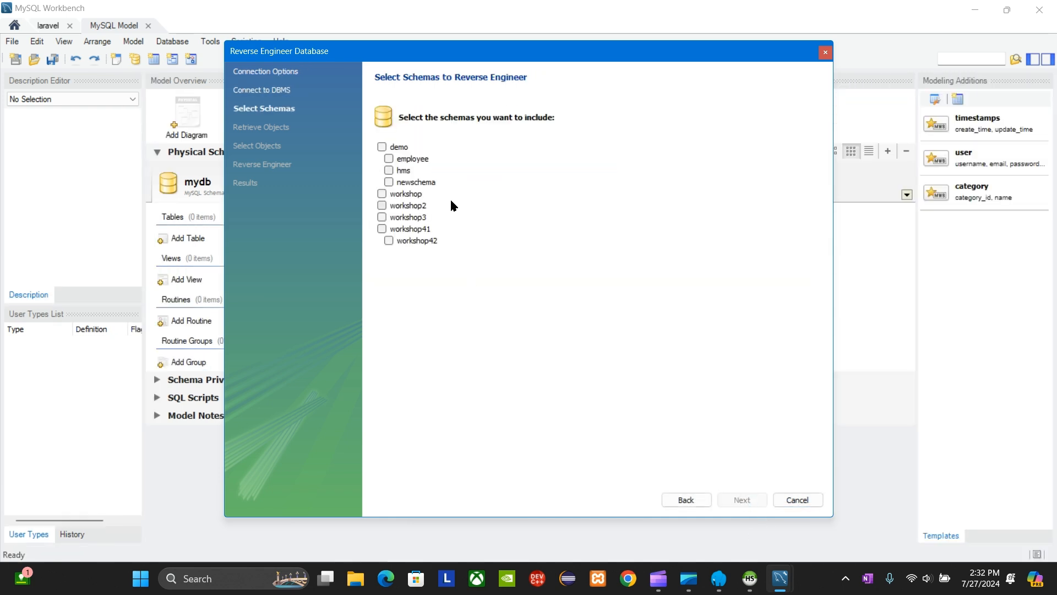
left_click(389, 170)
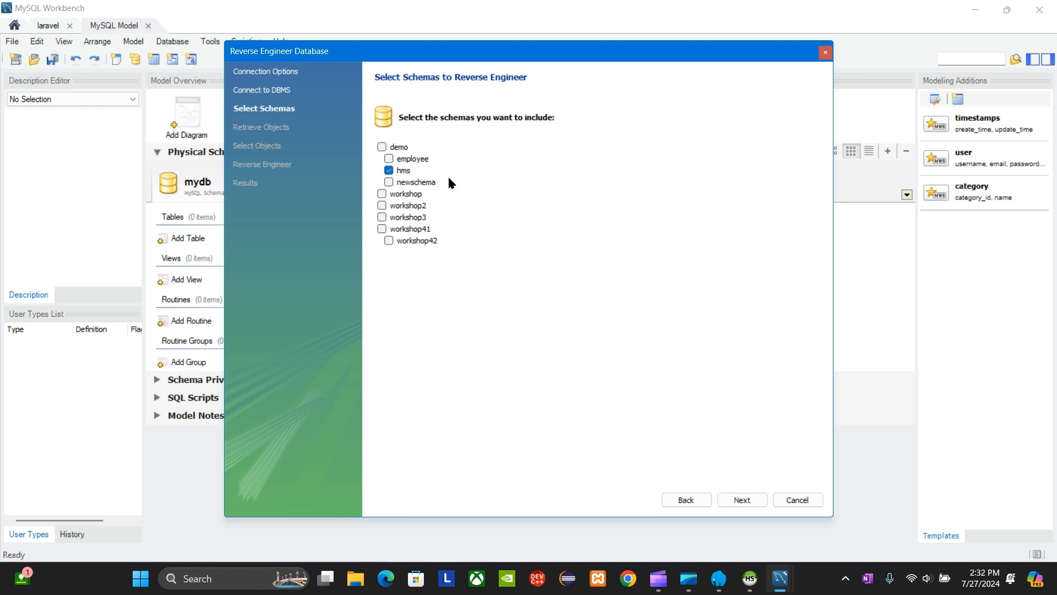
left_click(741, 500)
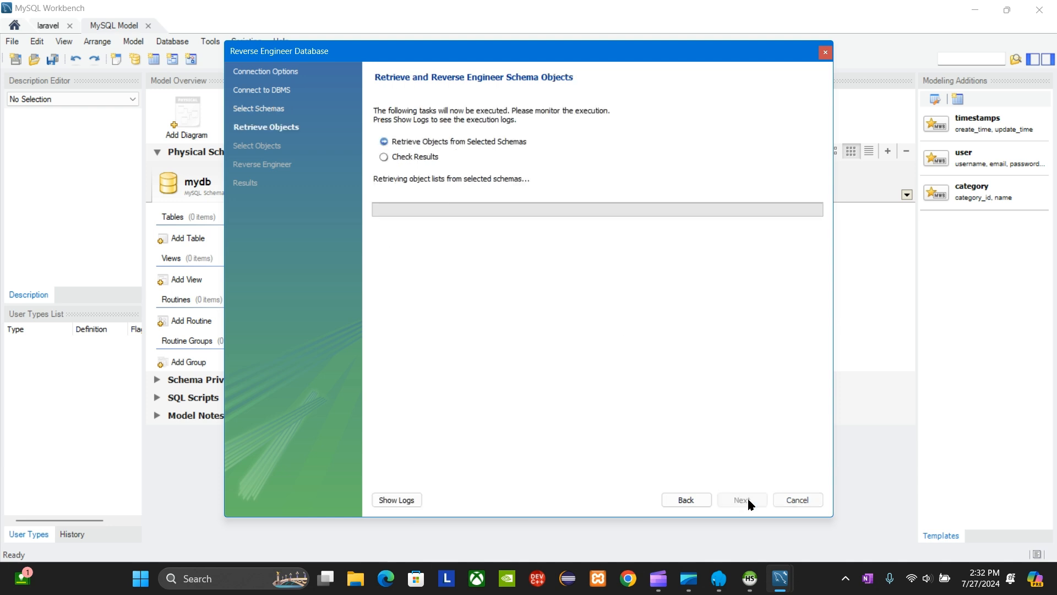
left_click(742, 500)
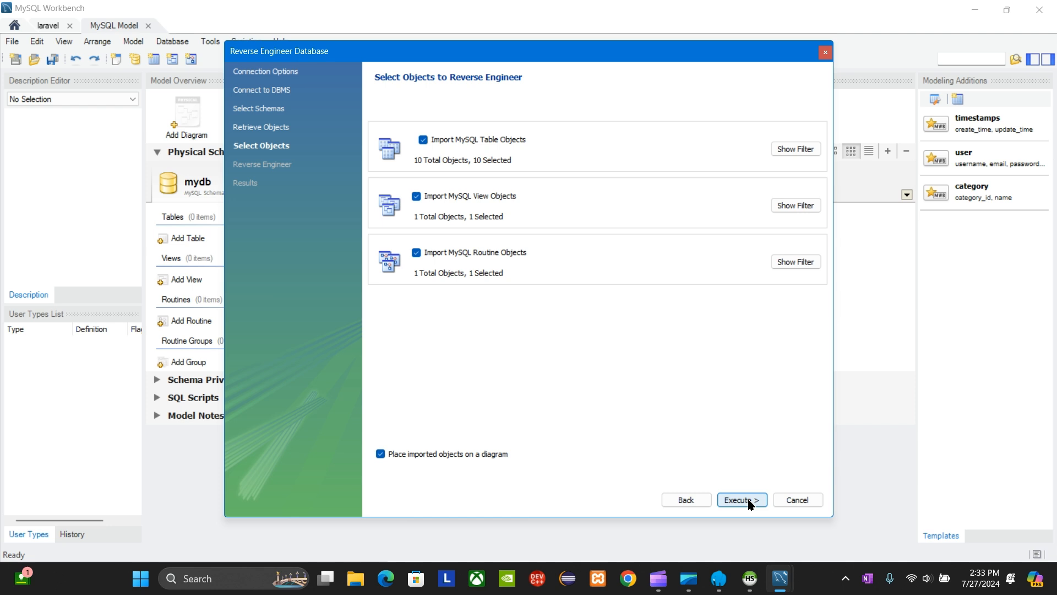
left_click(741, 500)
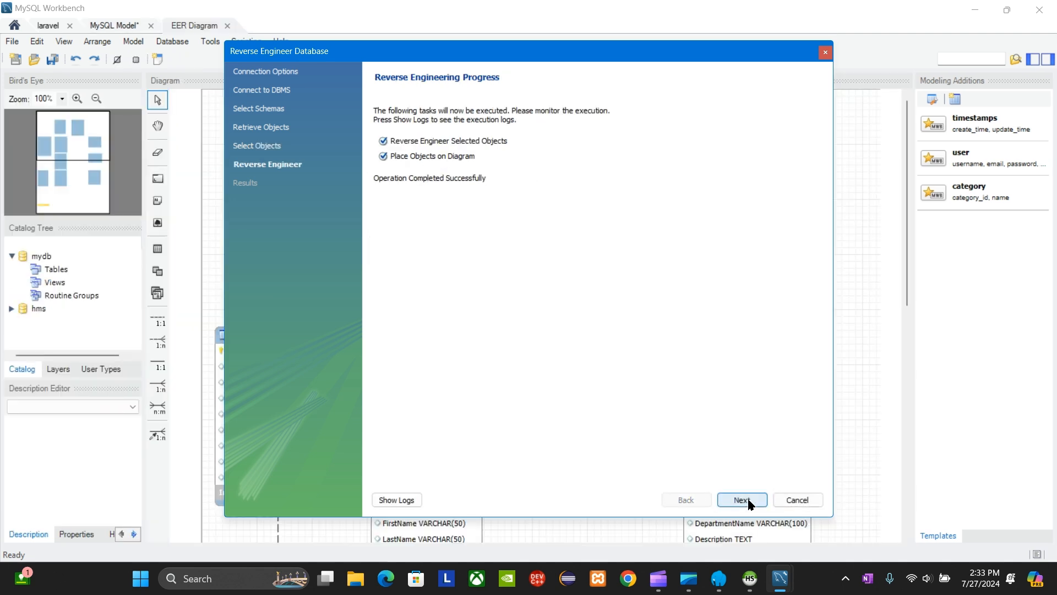
left_click(741, 500)
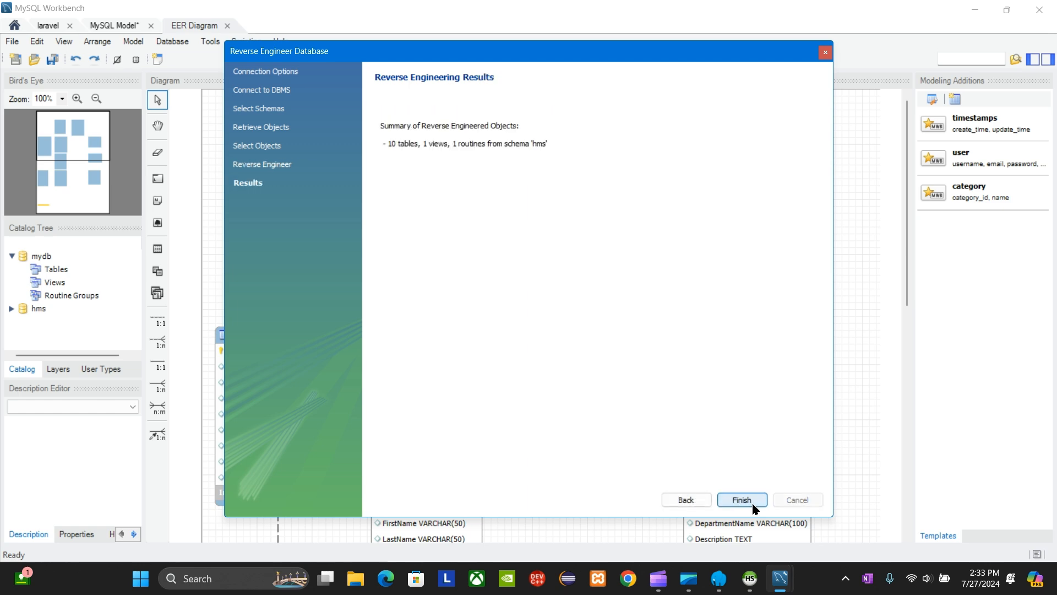
left_click(741, 500)
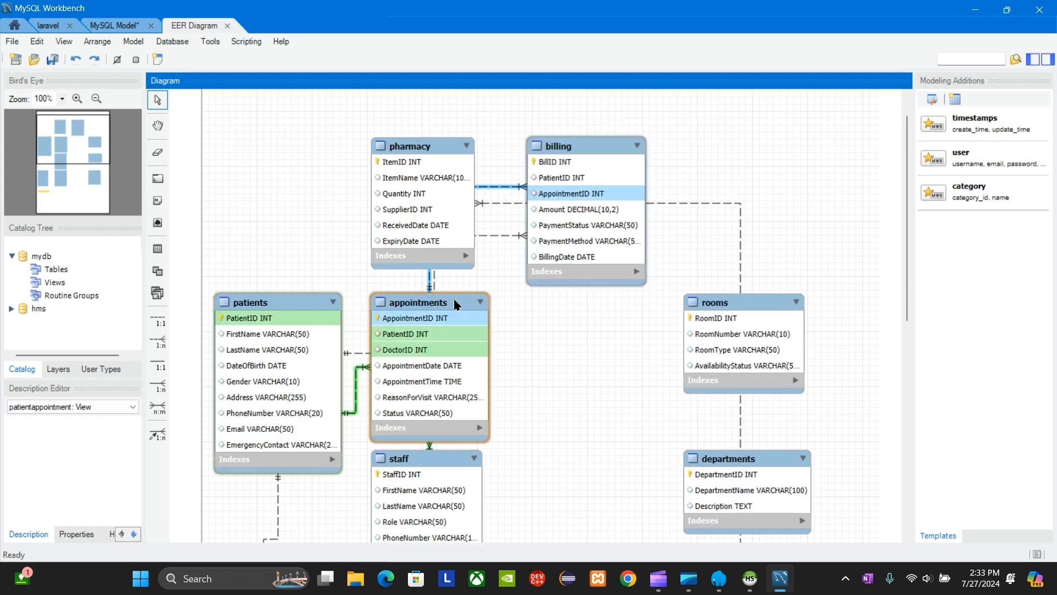
Drag appointments below billing and move billing and pharmacy to the upper right of the canvas
left_click_drag(429, 302, 592, 350)
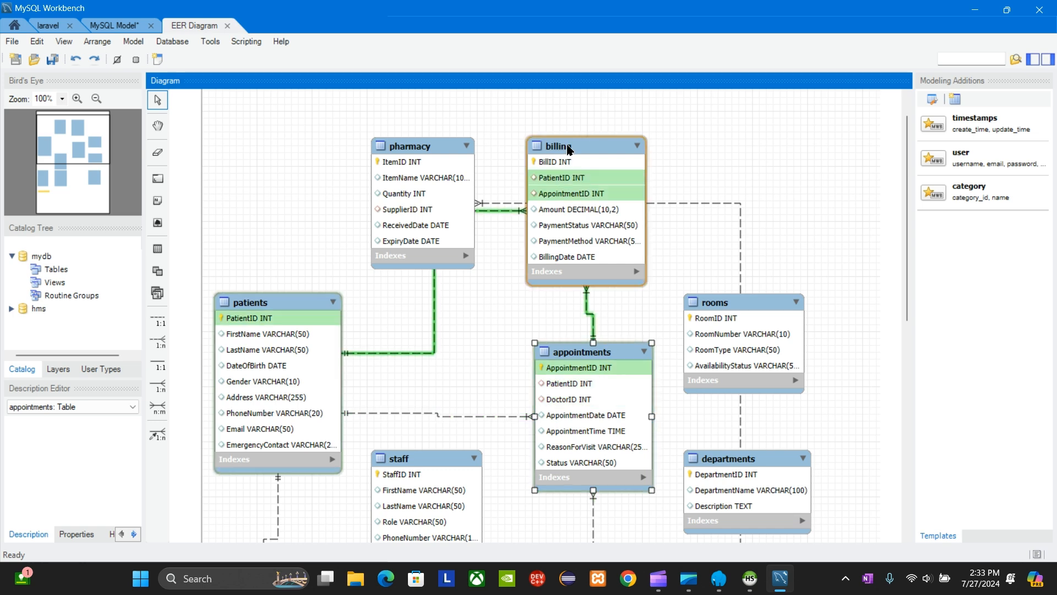
left_click_drag(559, 146, 651, 102)
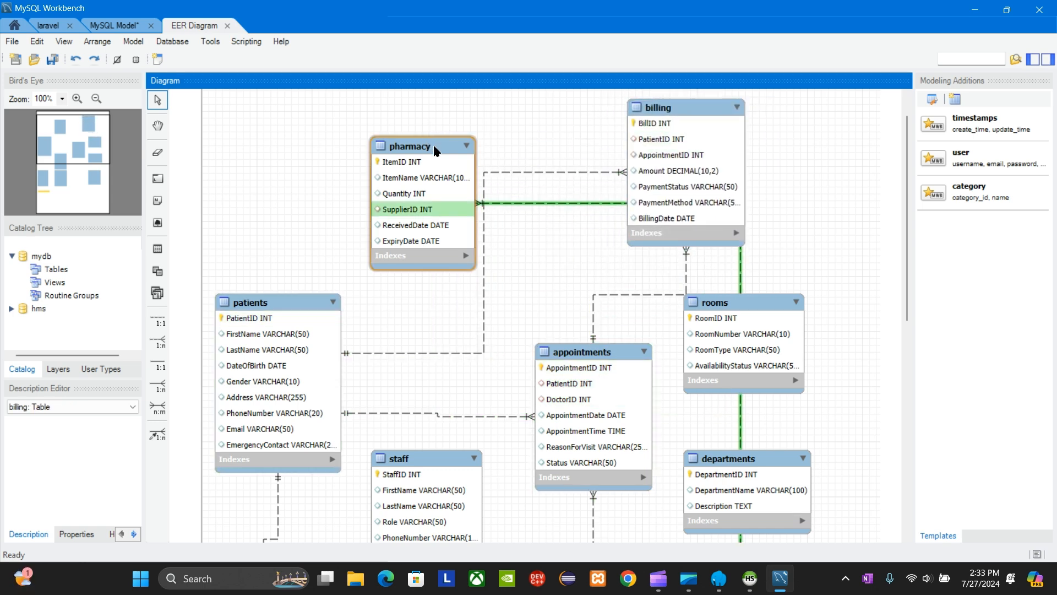
left_click_drag(411, 145, 689, 174)
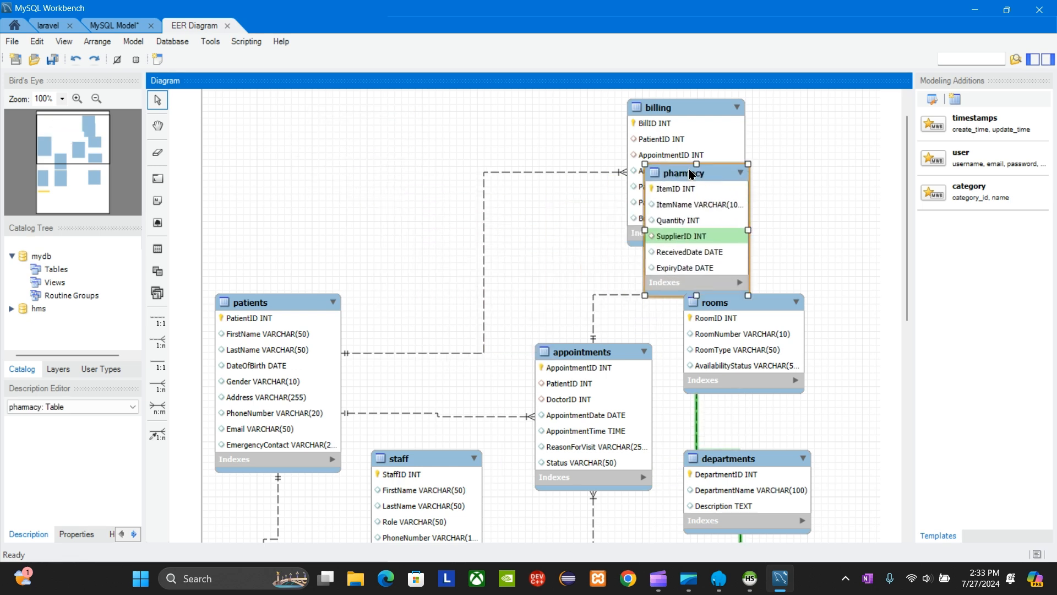
left_click_drag(688, 173, 828, 159)
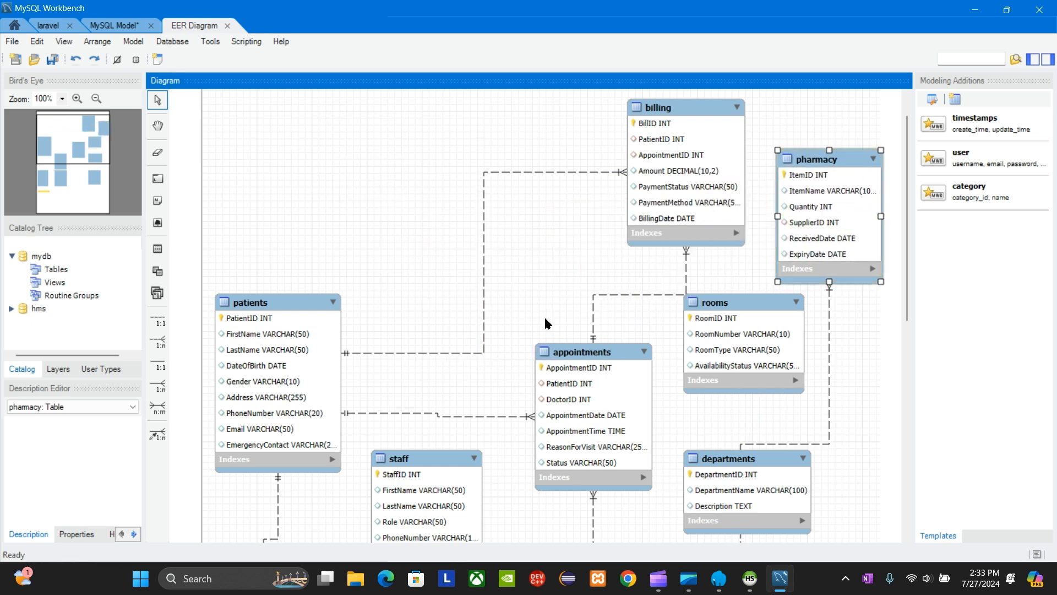
scroll("down", 3)
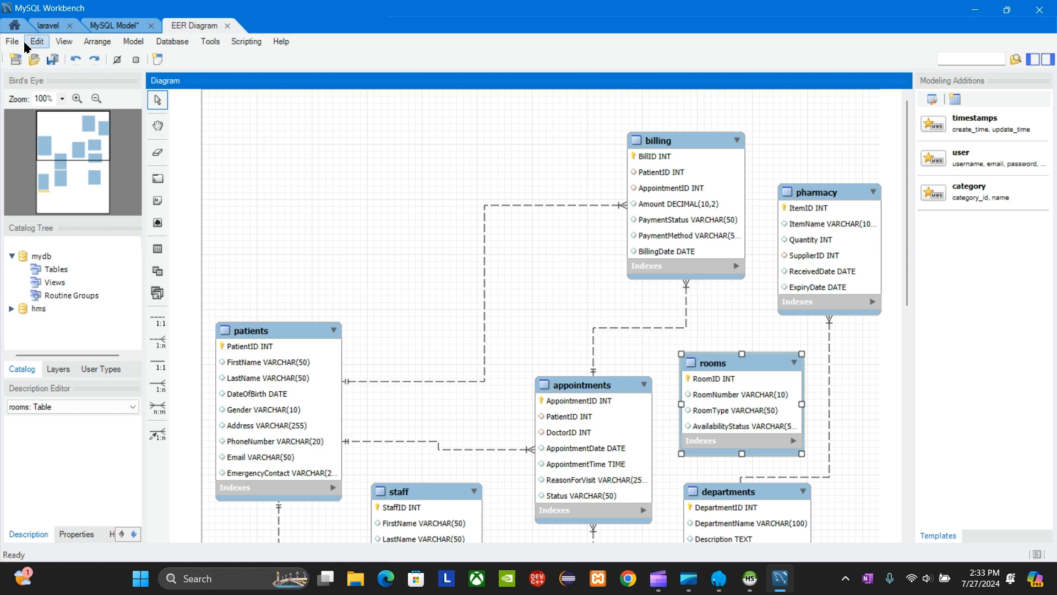
left_click(11, 41)
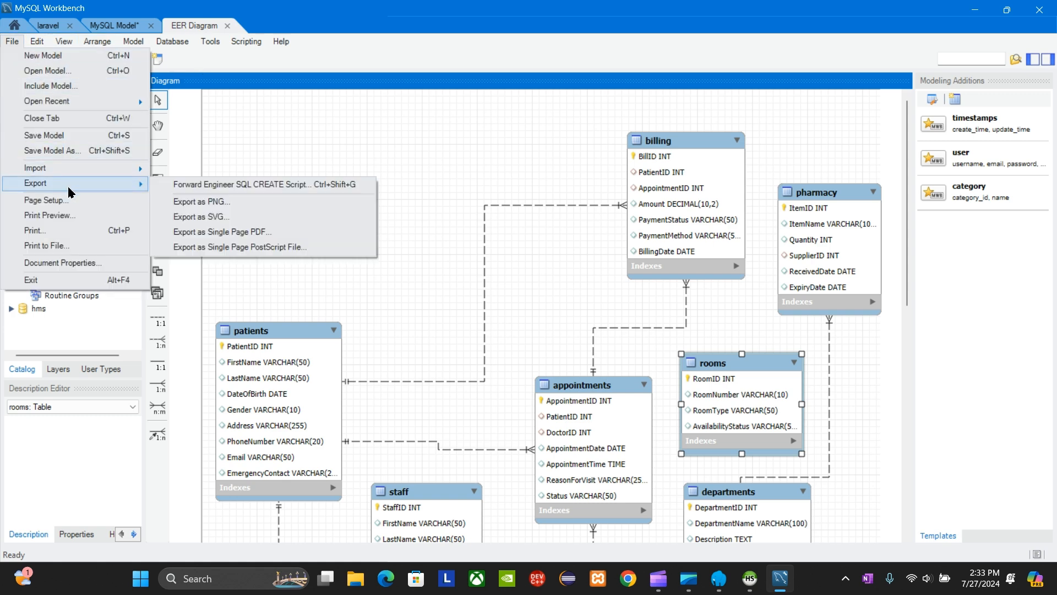
mouse_move(221, 233)
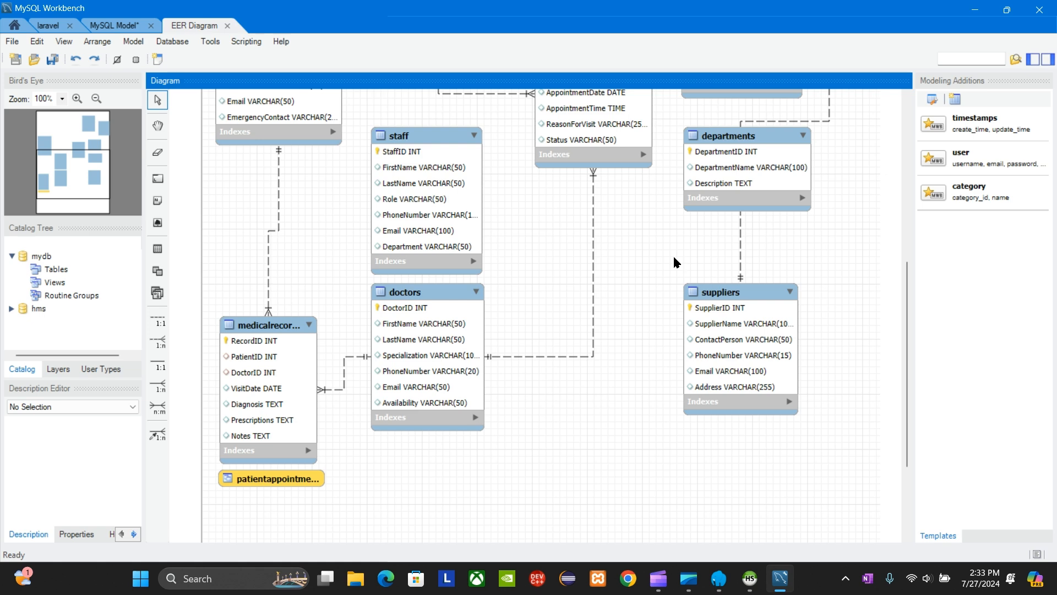
mouse_move(617, 345)
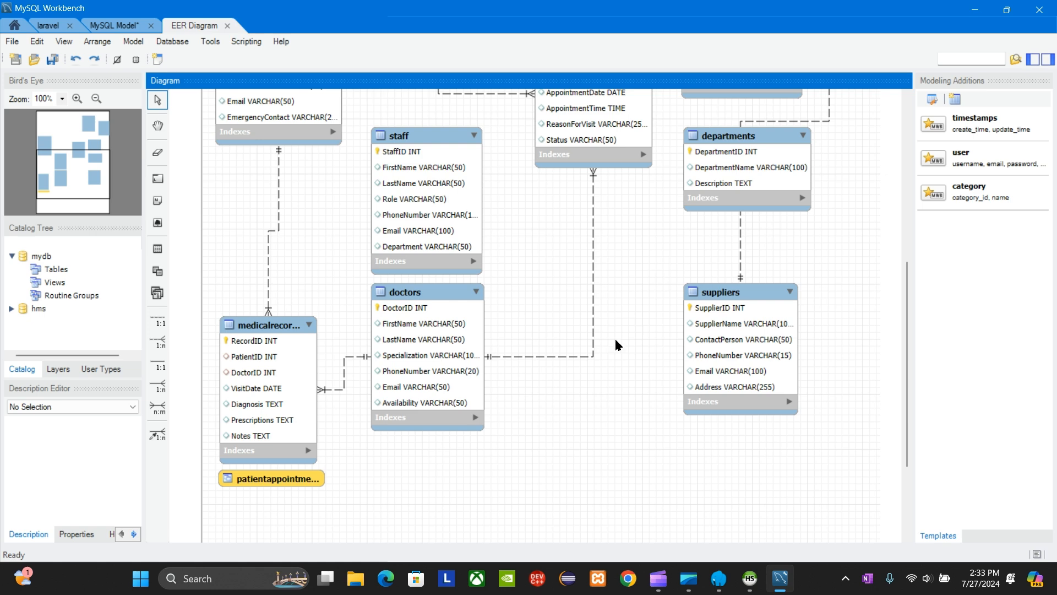